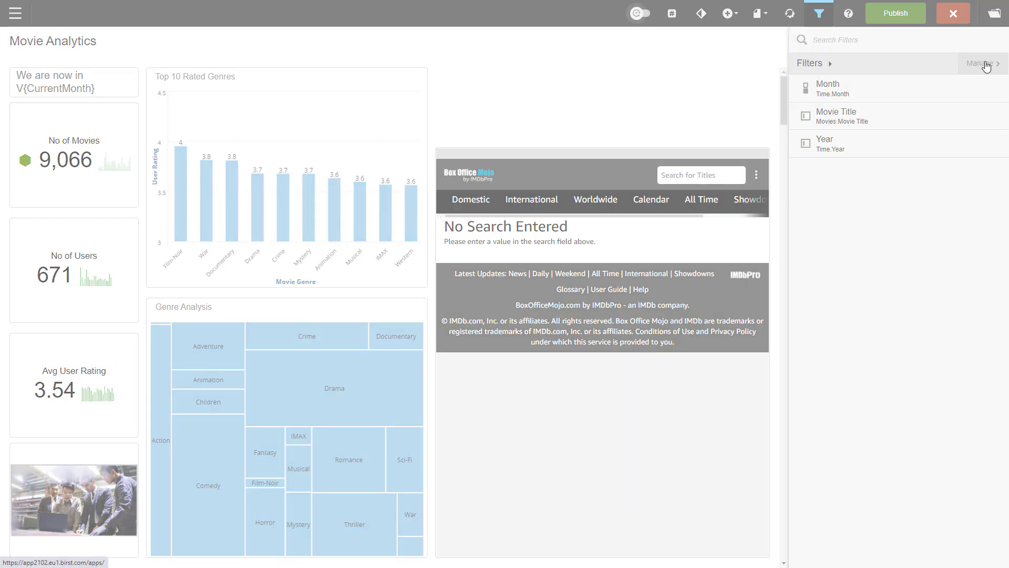
Show the dashboard filter list and the options for adding a new filter
click(976, 63)
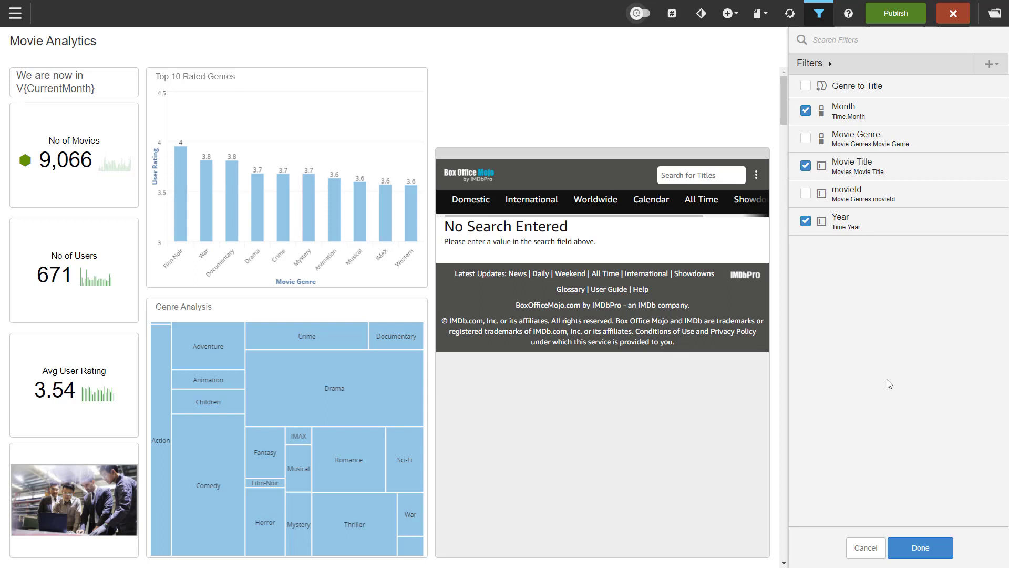
click(989, 63)
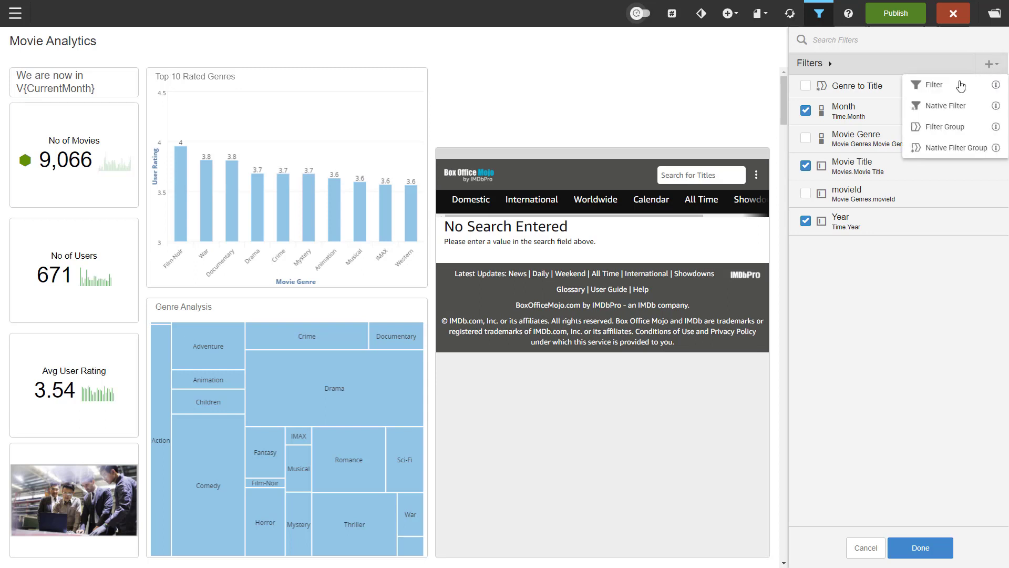
Start a standard filter on the Attributes > Time > Date column
click(933, 85)
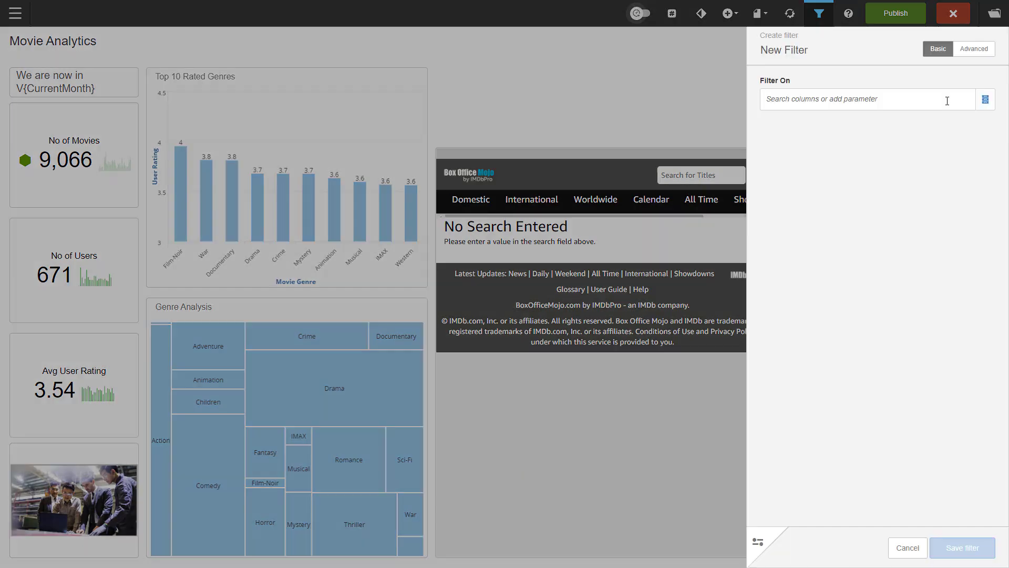
mouse_move(864, 101)
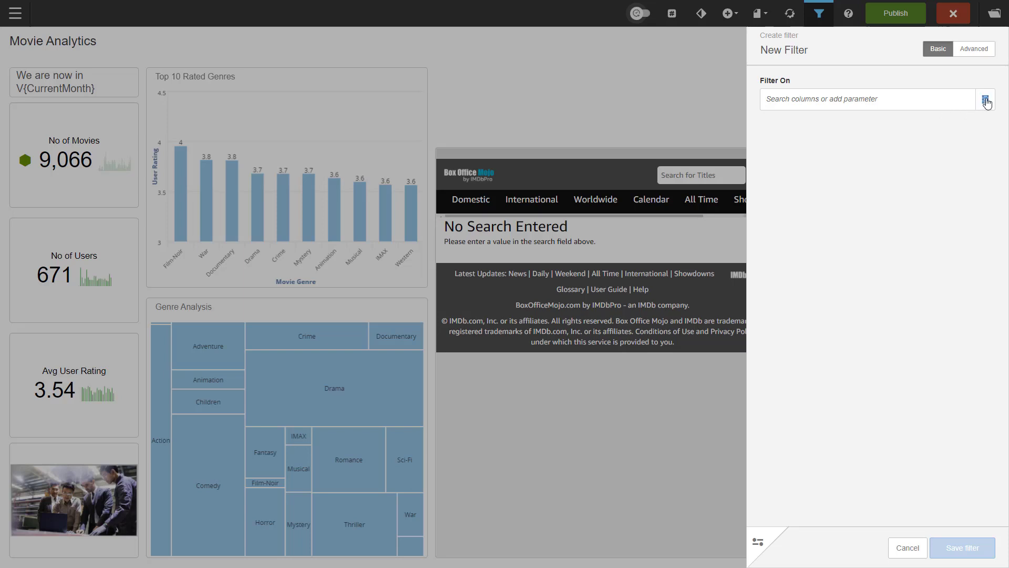
click(986, 98)
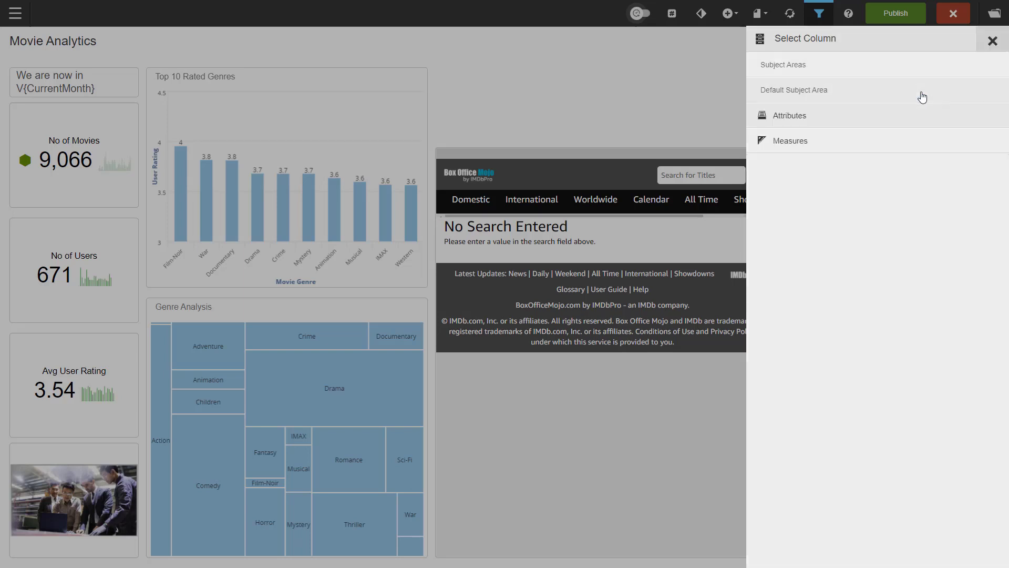
click(788, 115)
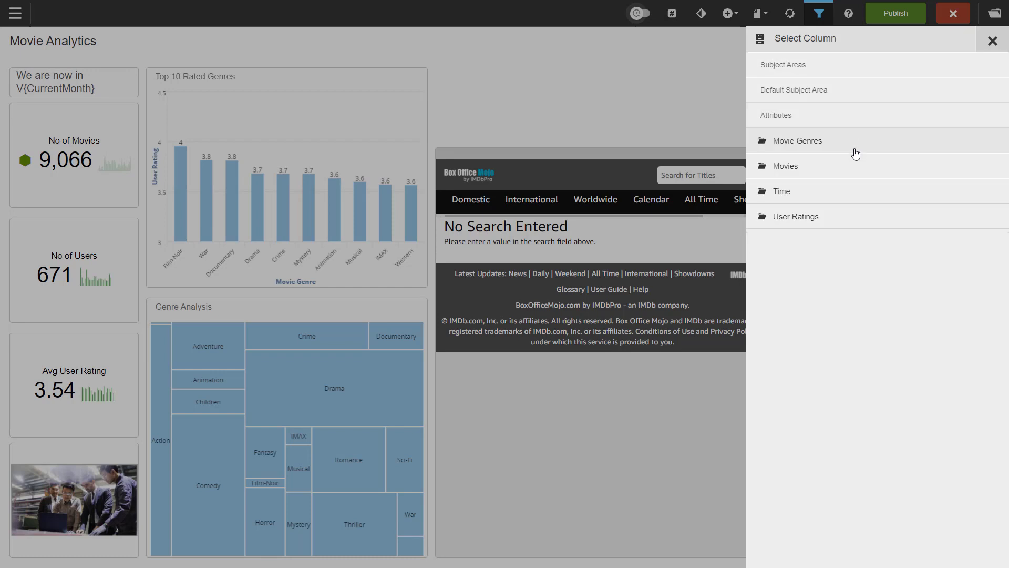
click(782, 190)
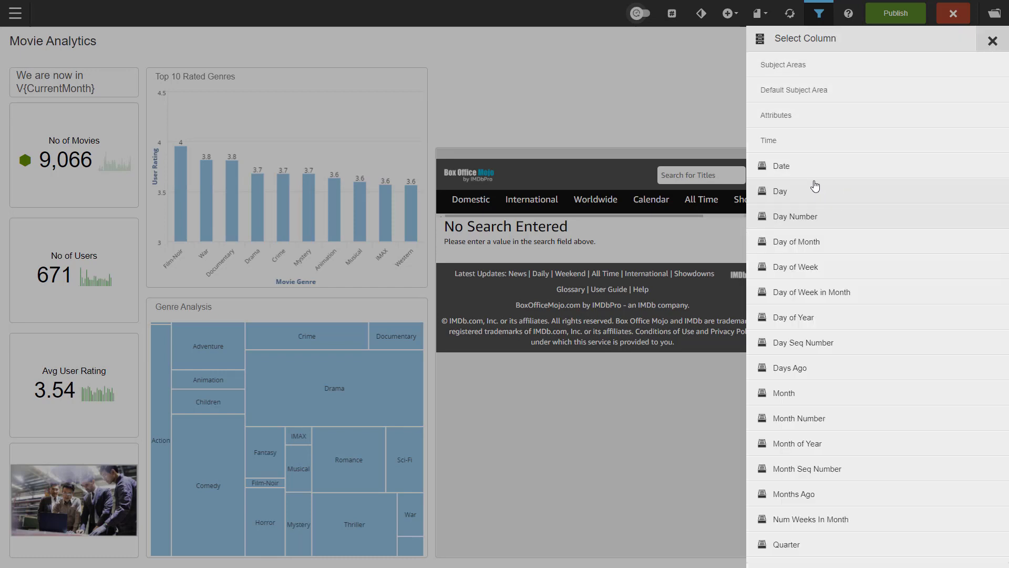
click(780, 165)
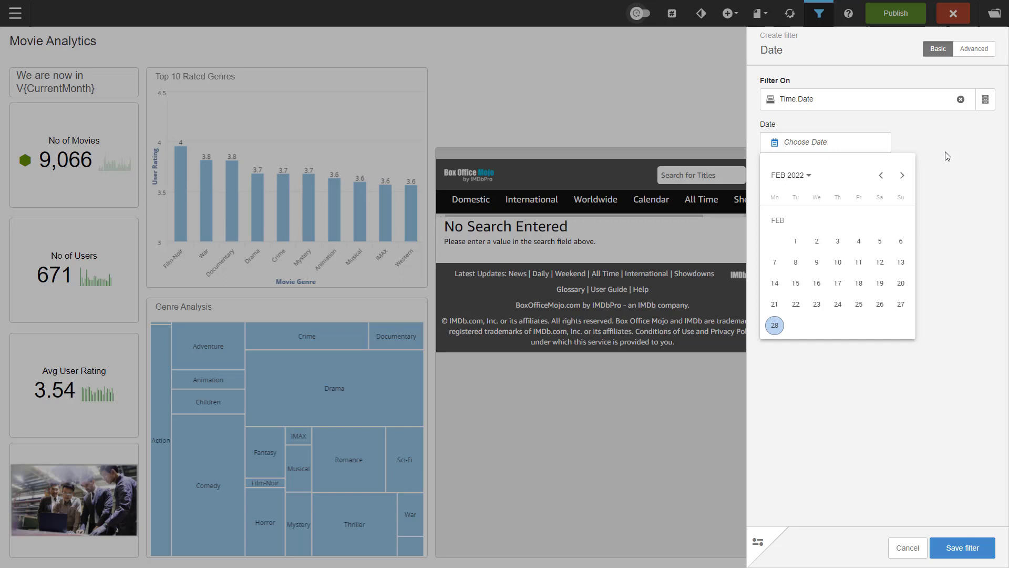
Review the Date filter's advanced operator options and save the Time.Date filter
click(973, 49)
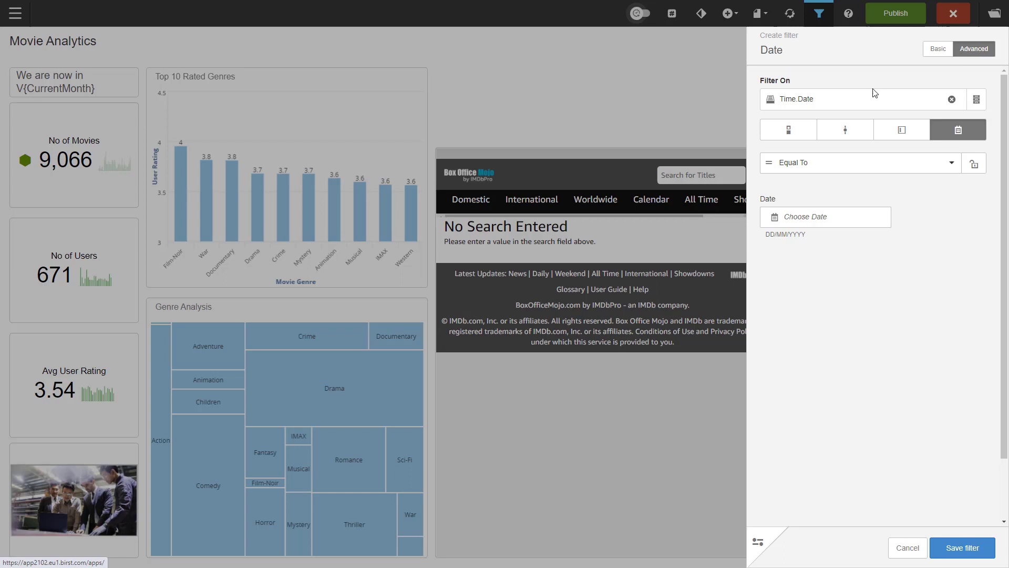
mouse_move(788, 129)
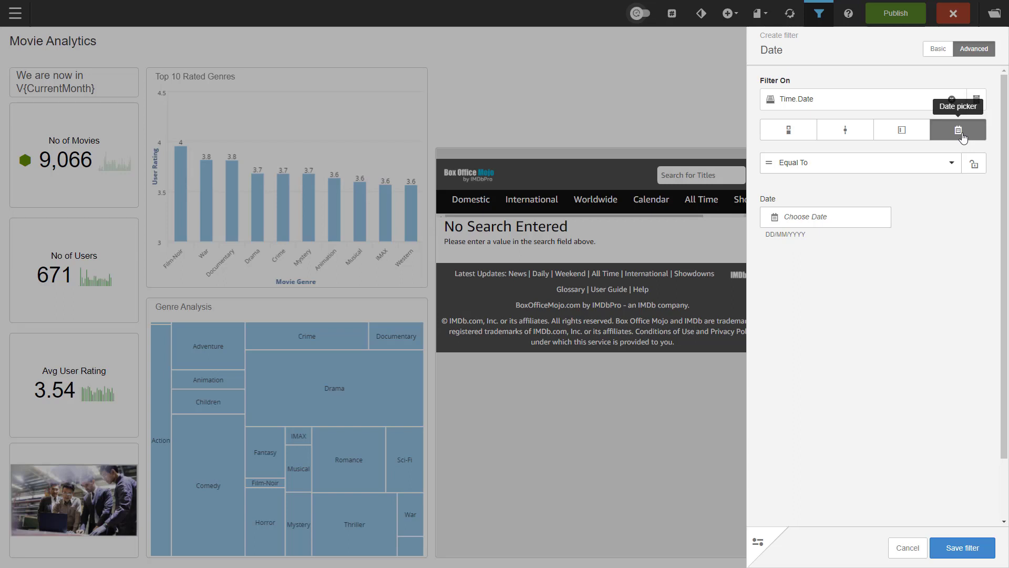
mouse_move(945, 244)
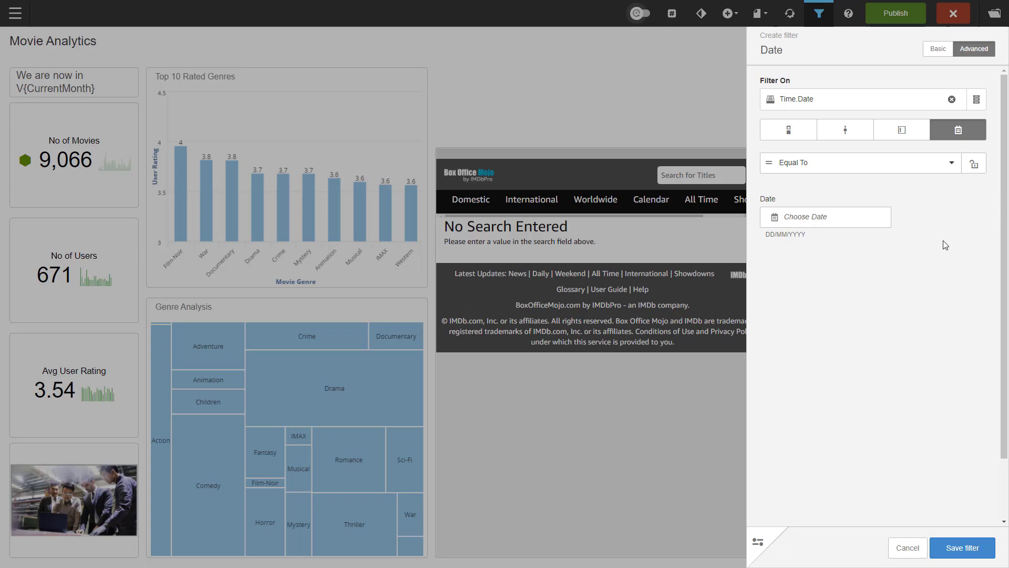
mouse_move(968, 241)
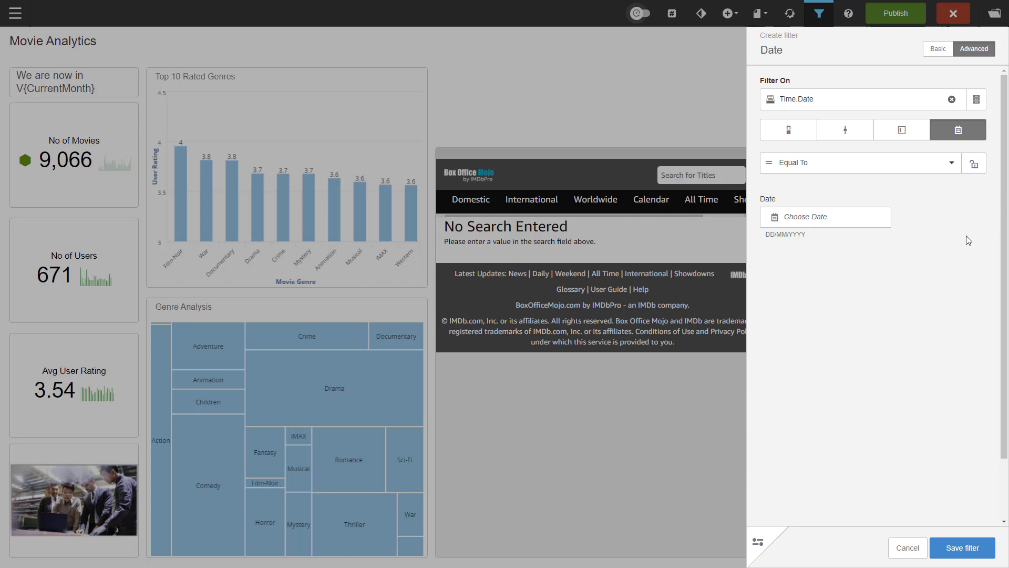
click(858, 162)
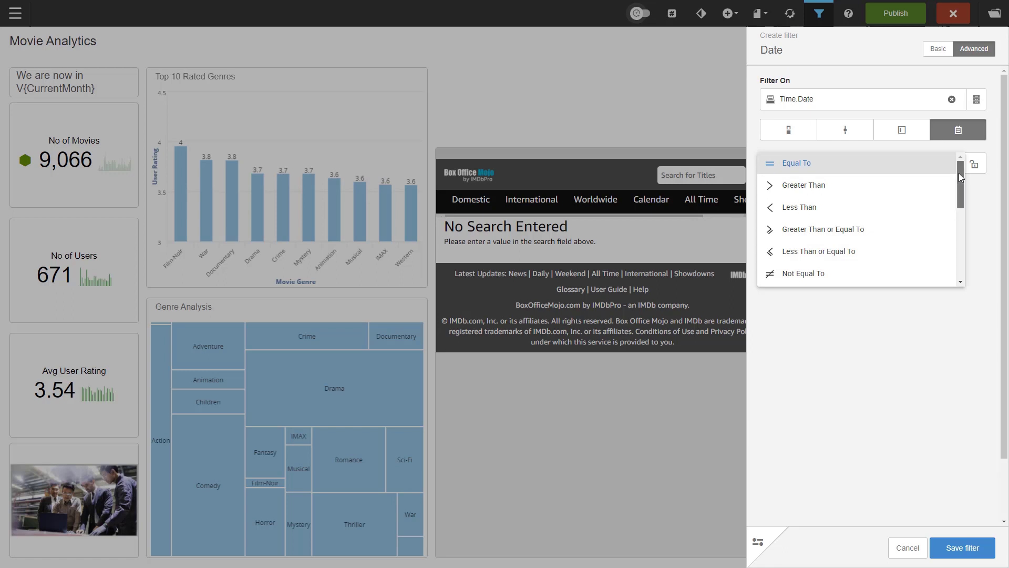
scroll(down, 3)
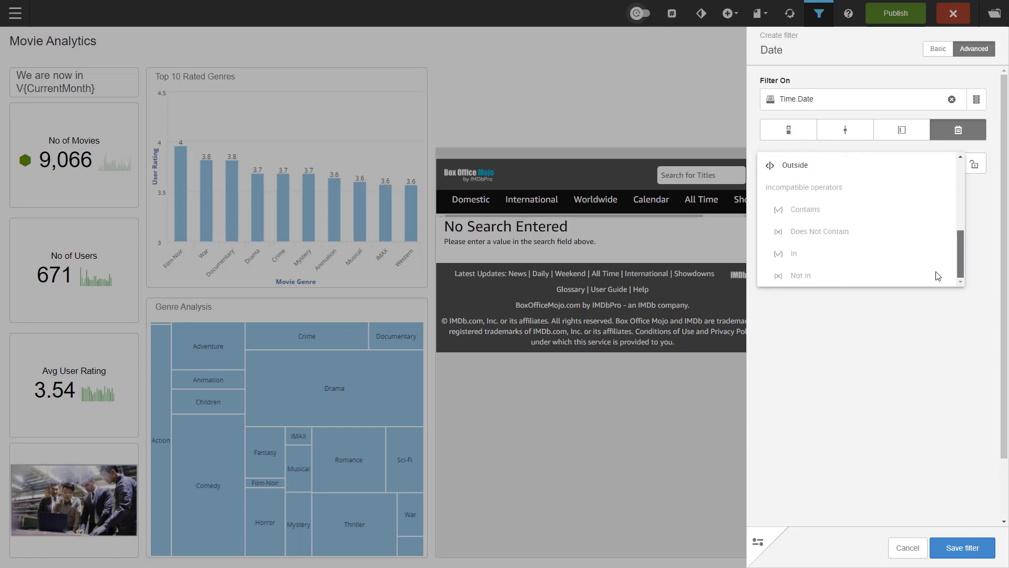
click(906, 548)
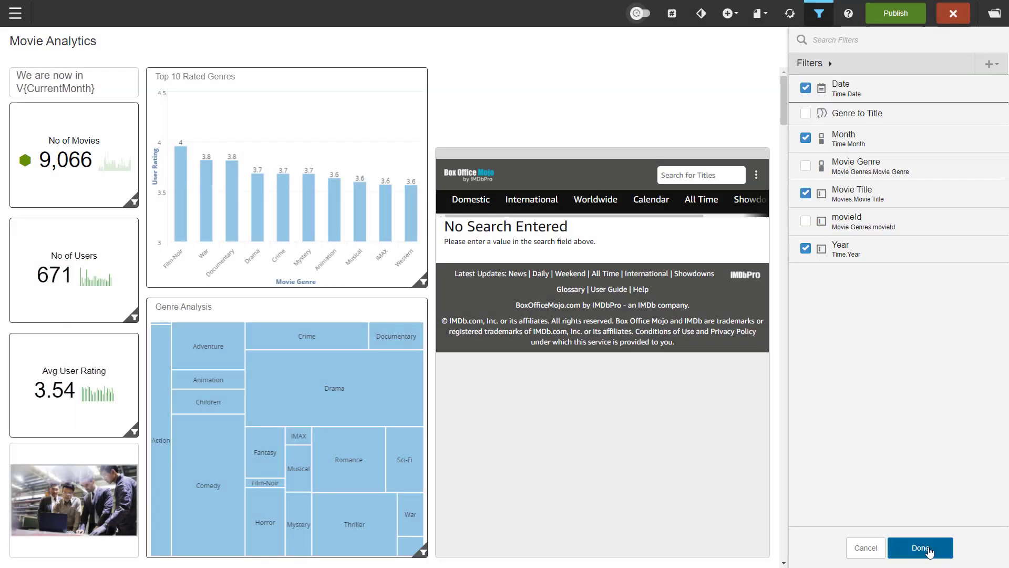
Finish managing filters, insert the Date filter prompt, and return to dashboard editing
click(919, 547)
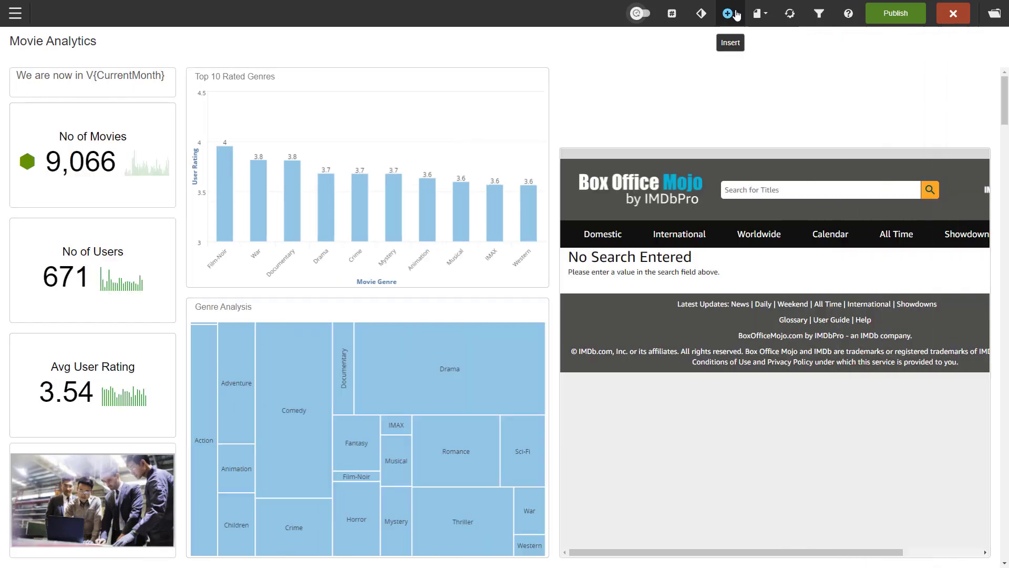
click(728, 13)
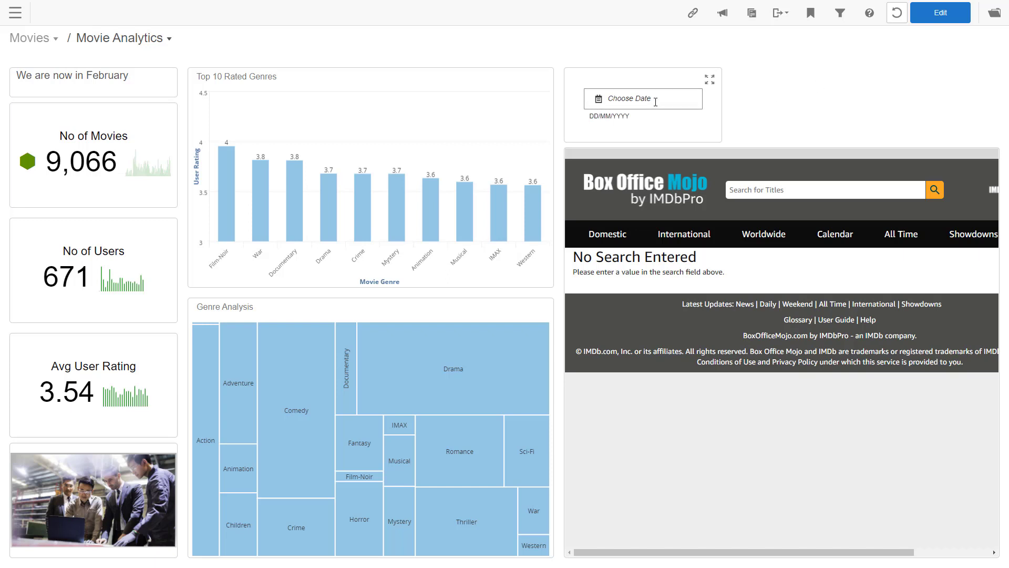
click(642, 98)
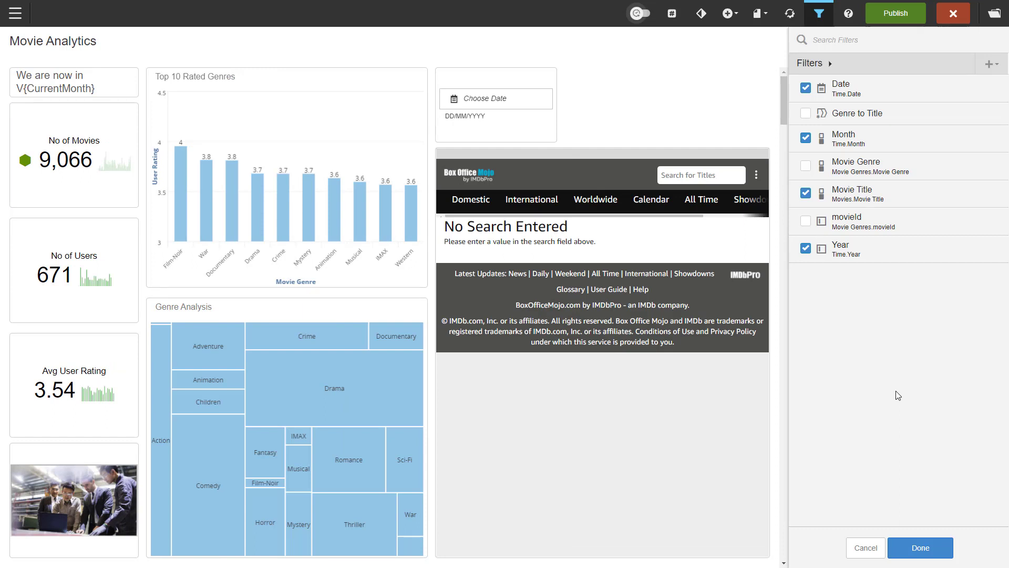
Switch the Movie Title filter to a free-text input type in Advanced mode
click(851, 192)
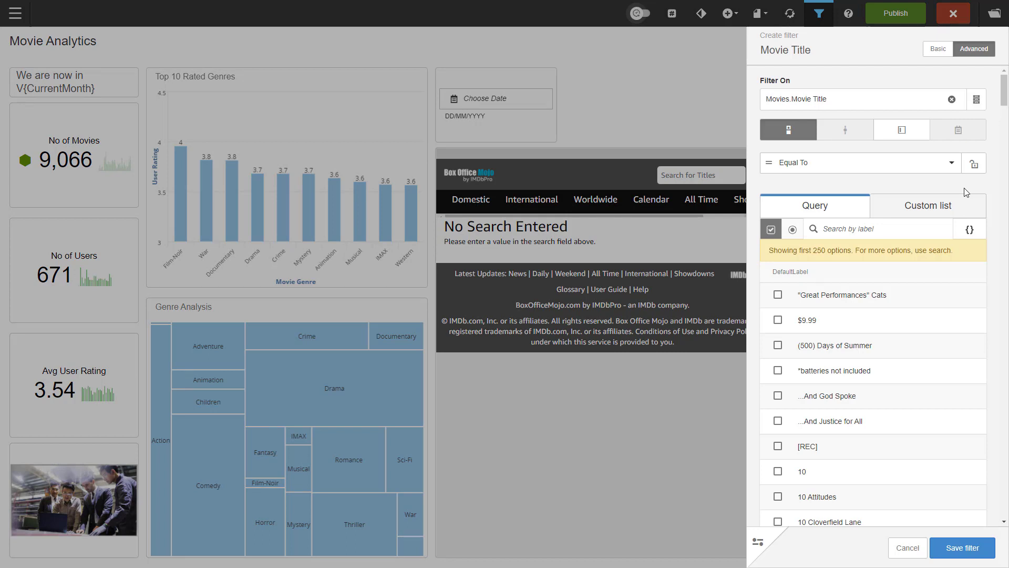
click(817, 99)
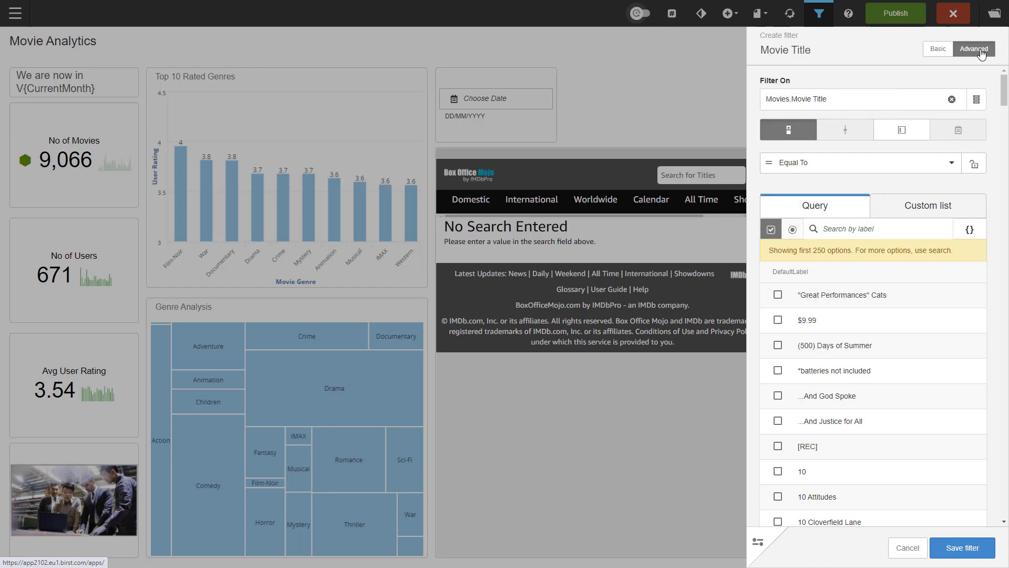
mouse_move(913, 82)
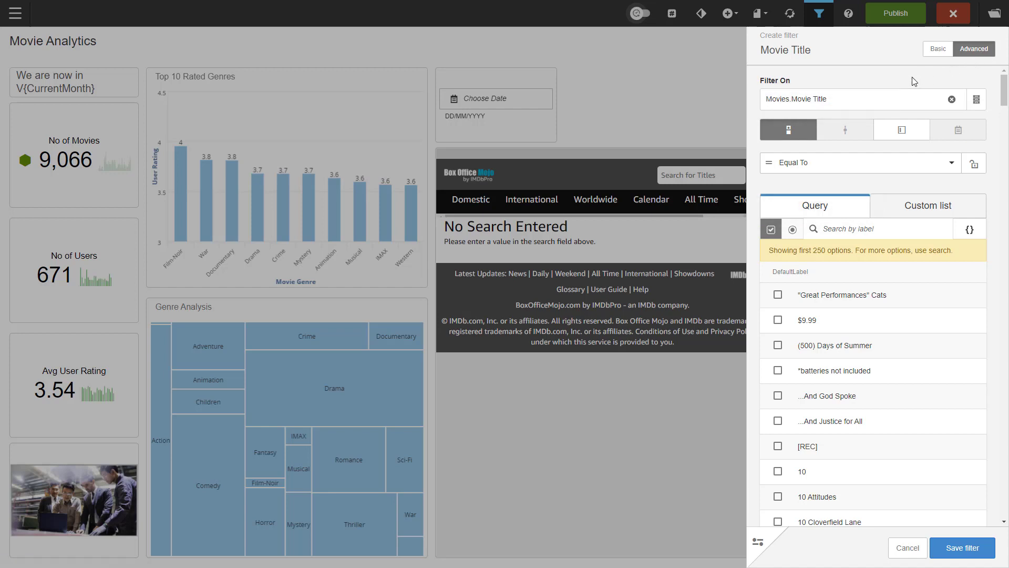
mouse_move(787, 129)
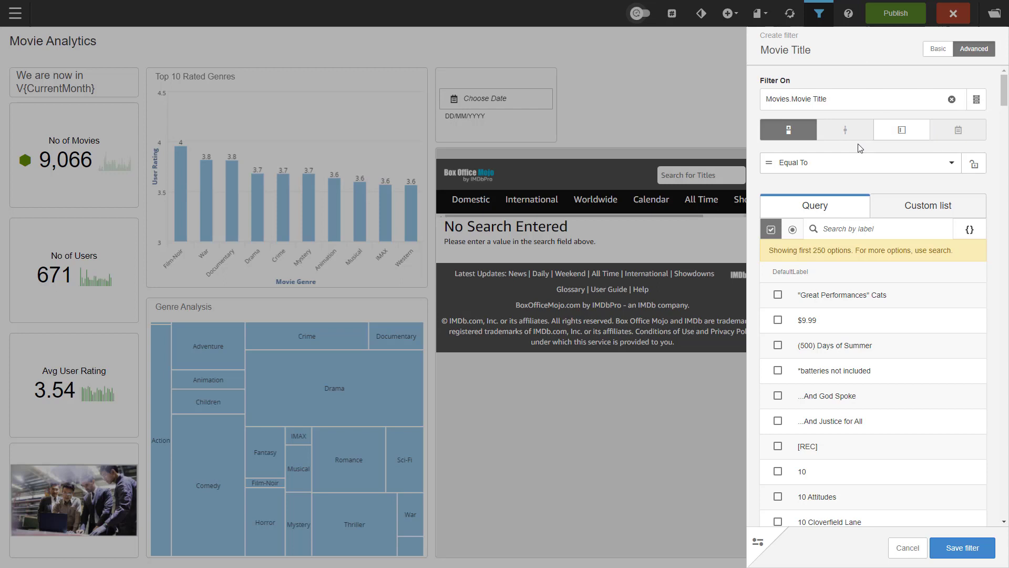
click(906, 129)
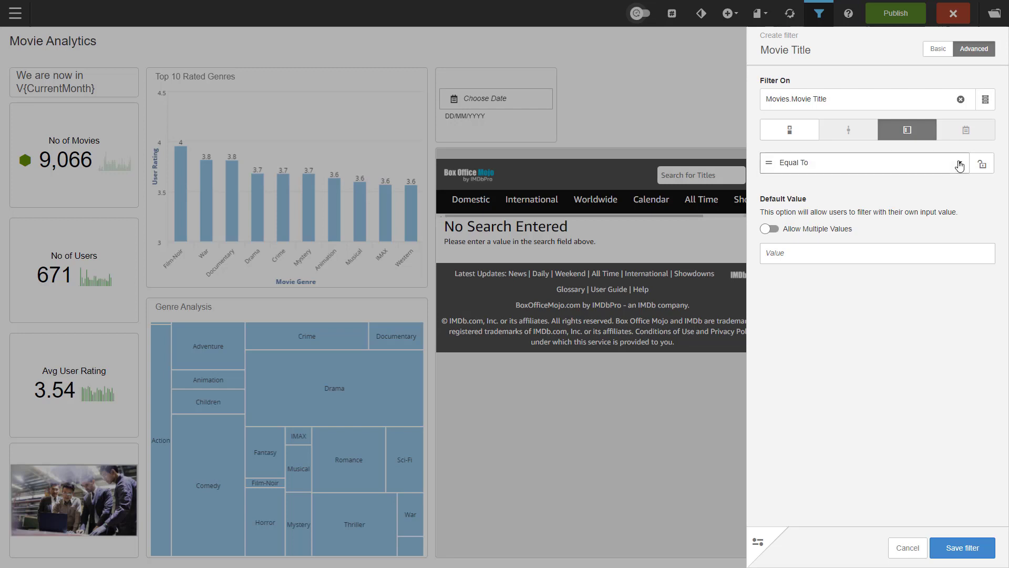
Make Movie Title a Contains filter allowing multiple comma-separated values, then save
click(863, 162)
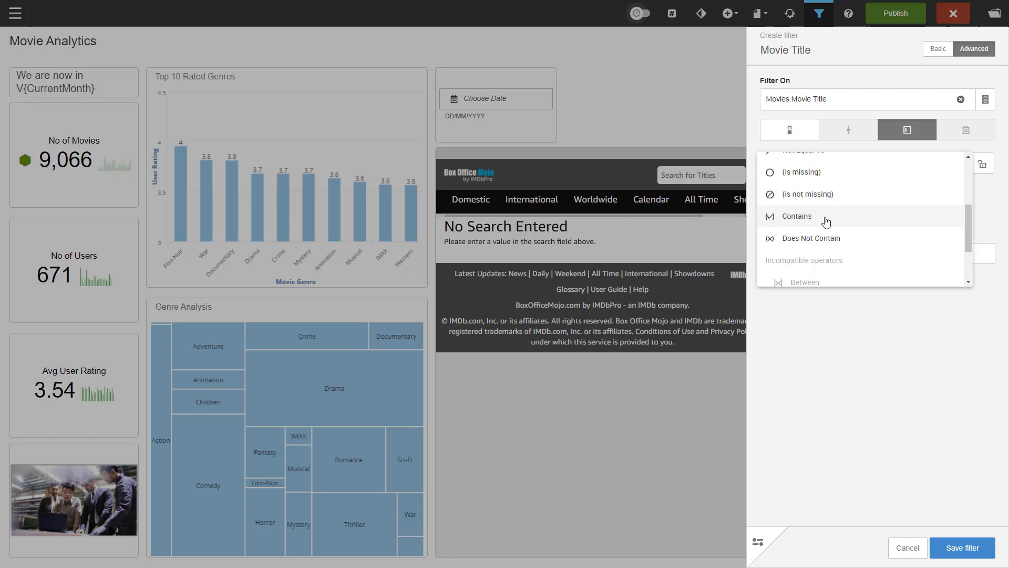
click(796, 215)
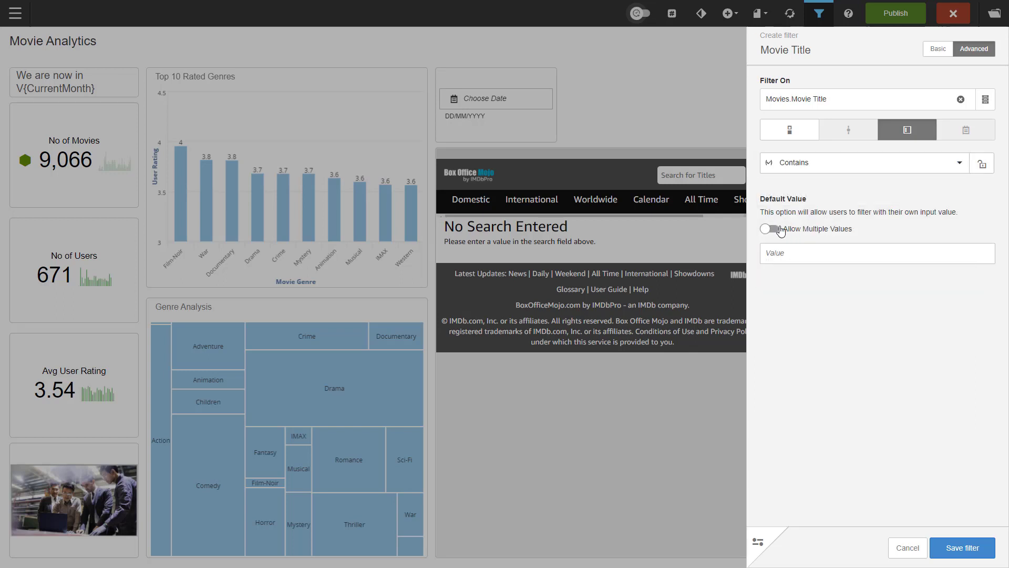
click(768, 228)
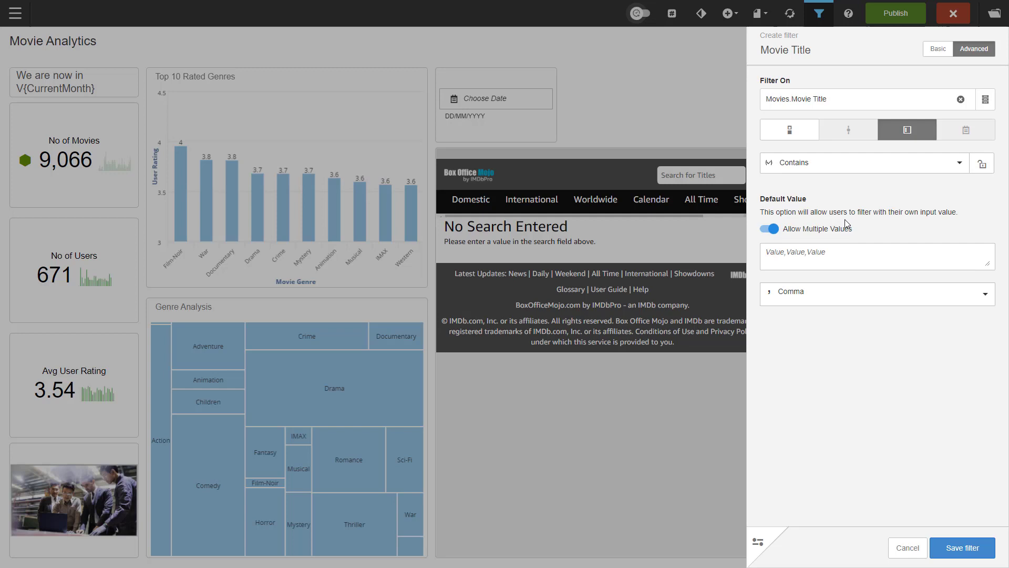
mouse_move(899, 369)
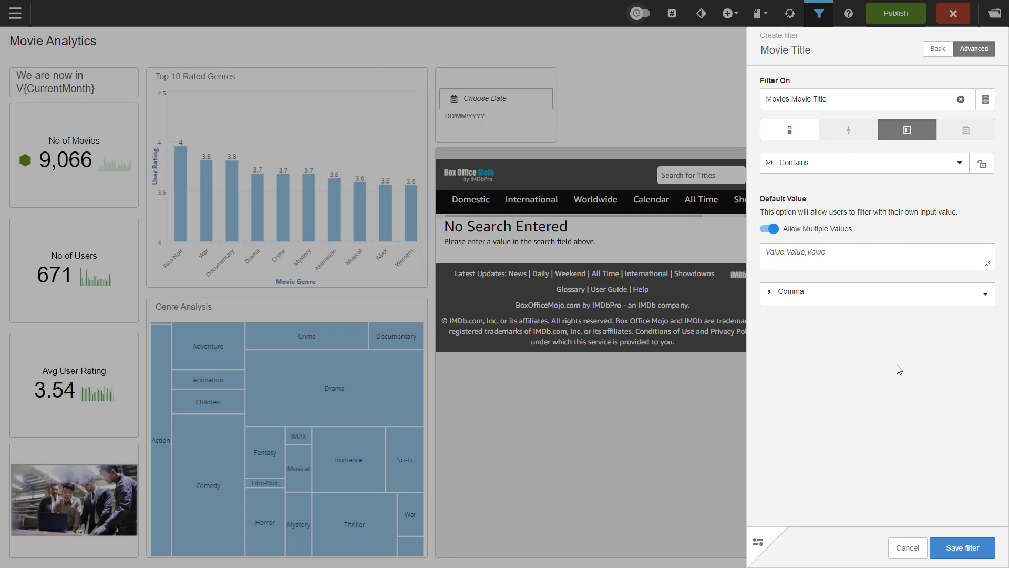
mouse_move(903, 370)
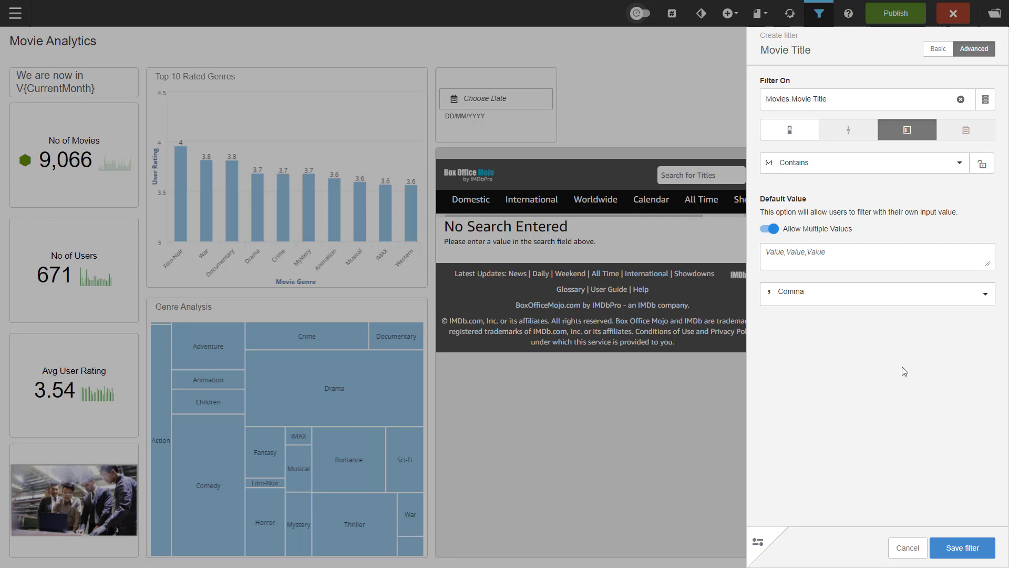
click(876, 294)
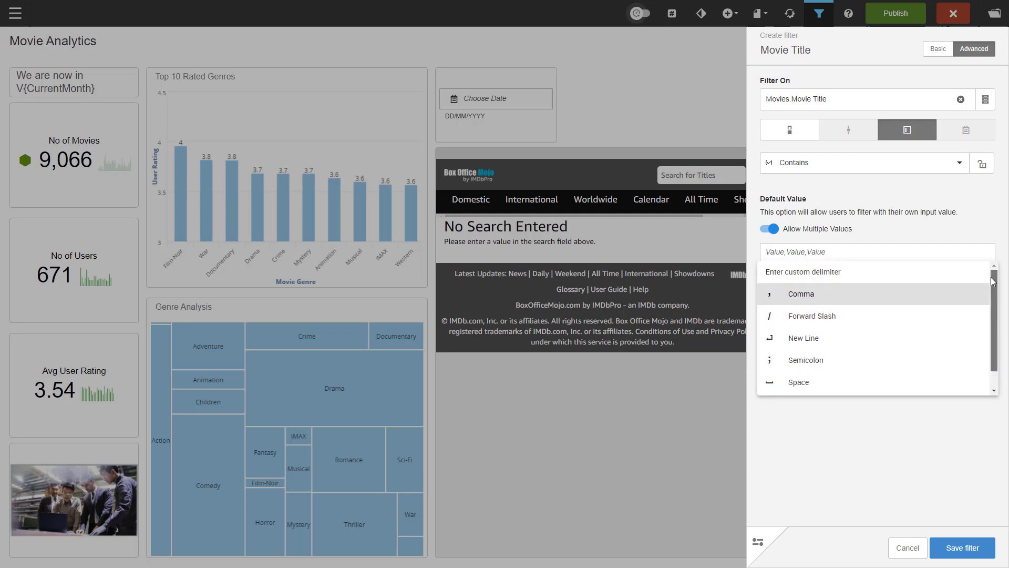
mouse_move(861, 464)
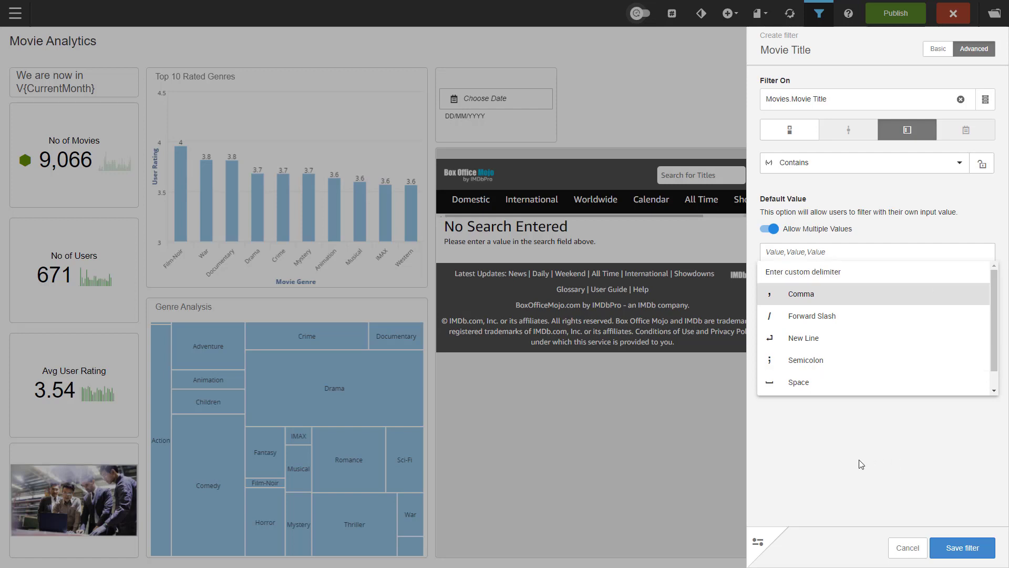
click(800, 293)
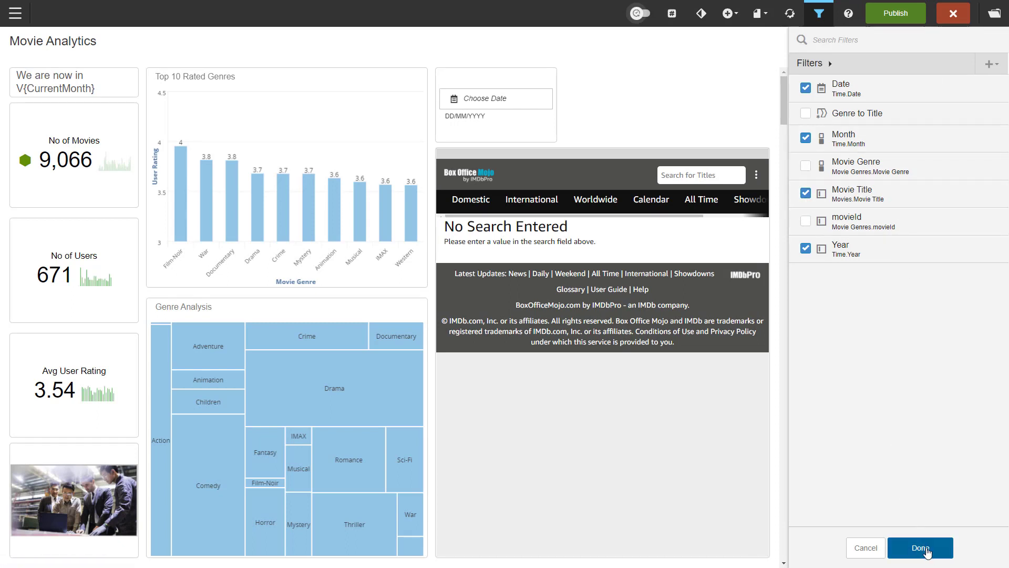
click(919, 548)
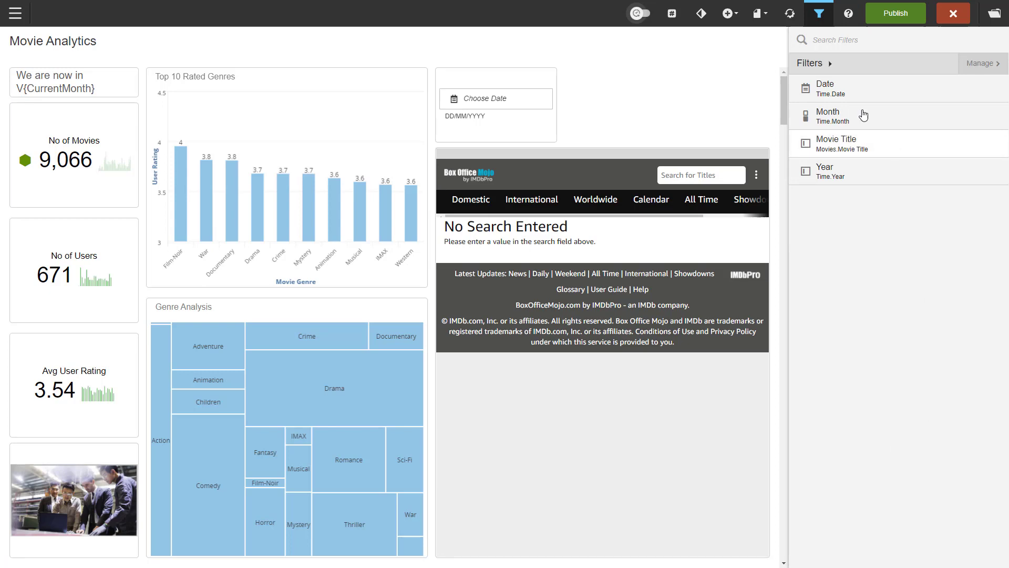
Add the existing List of Movies report from the Report Catalog to the dashboard
click(726, 13)
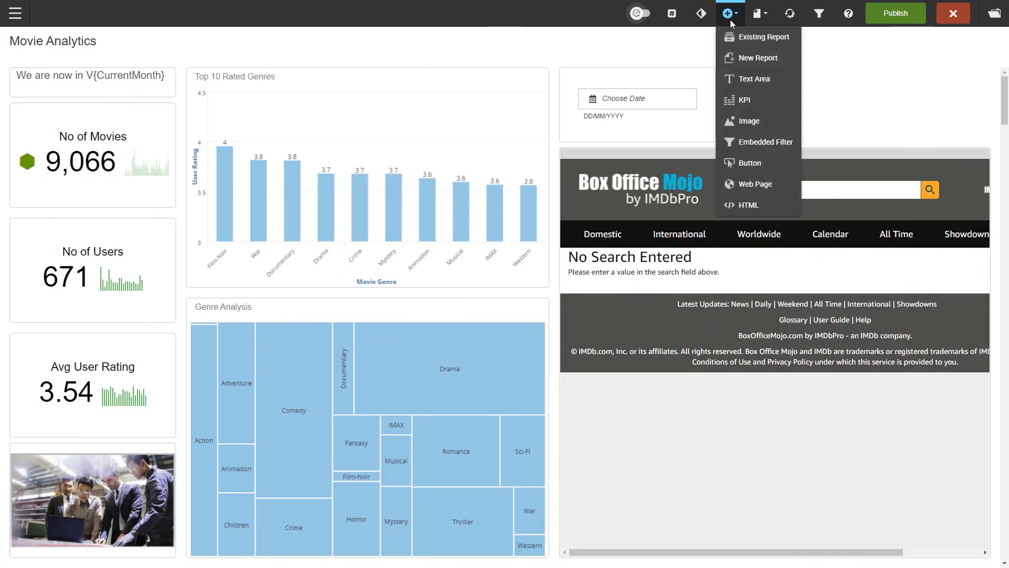
click(763, 37)
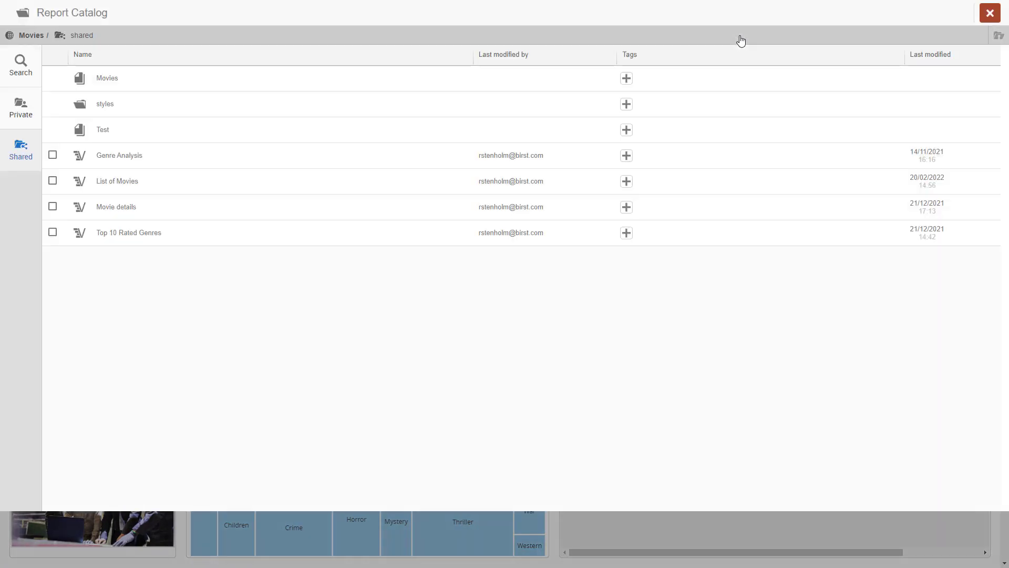
click(52, 181)
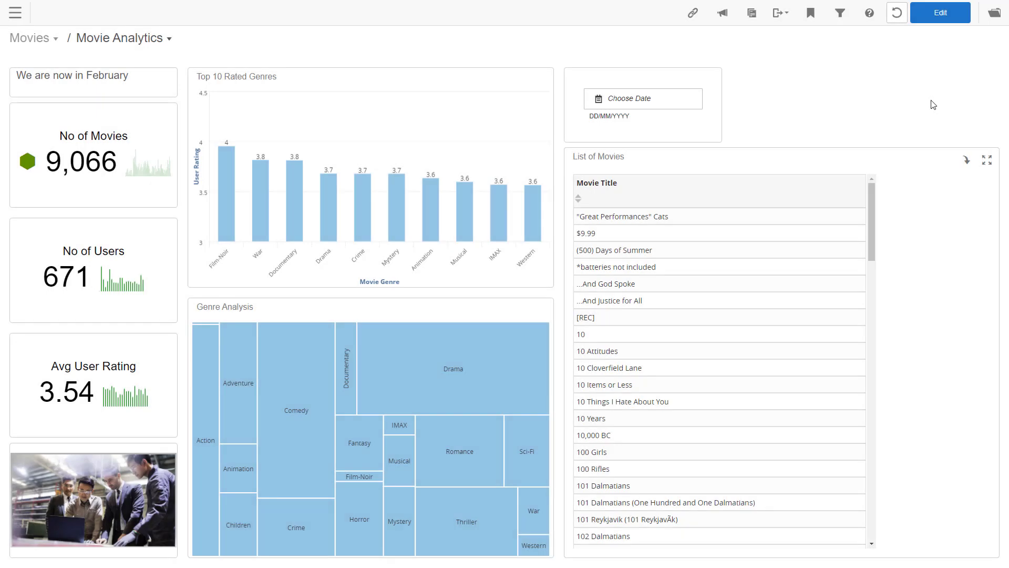
mouse_move(857, 47)
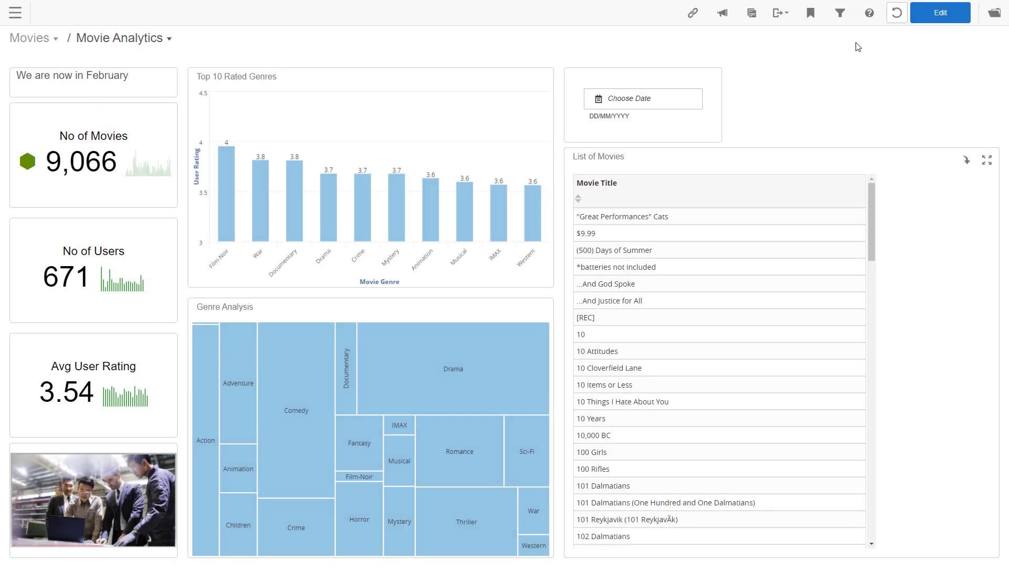
Filter Movie Title with Equal To '10' and apply it to the dashboard
click(839, 12)
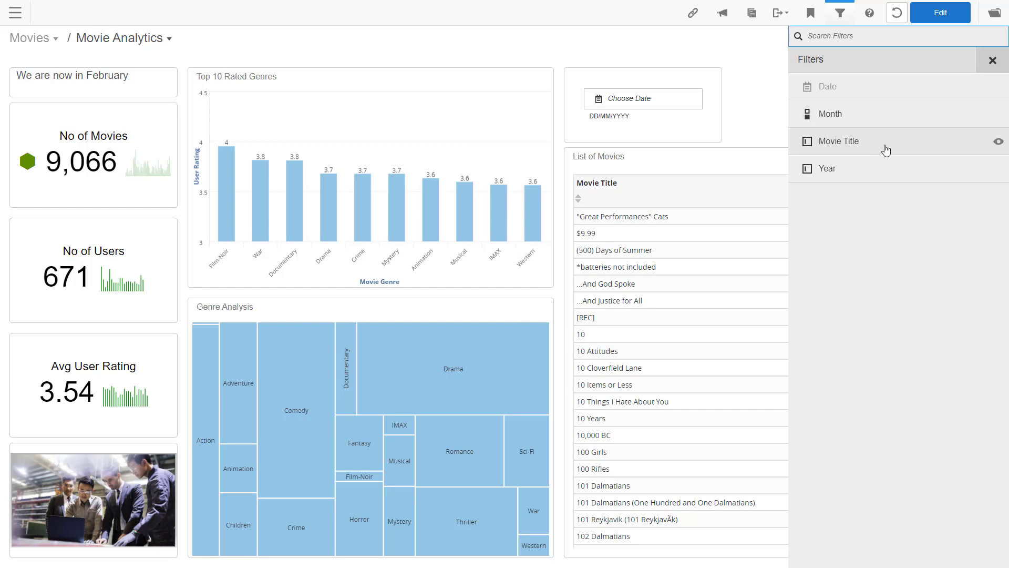
click(837, 140)
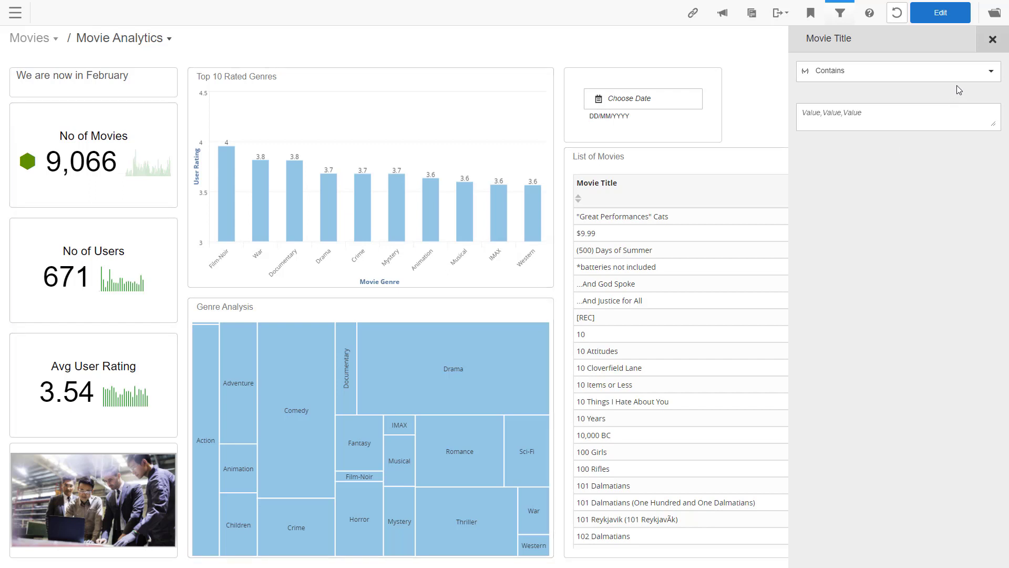
click(894, 71)
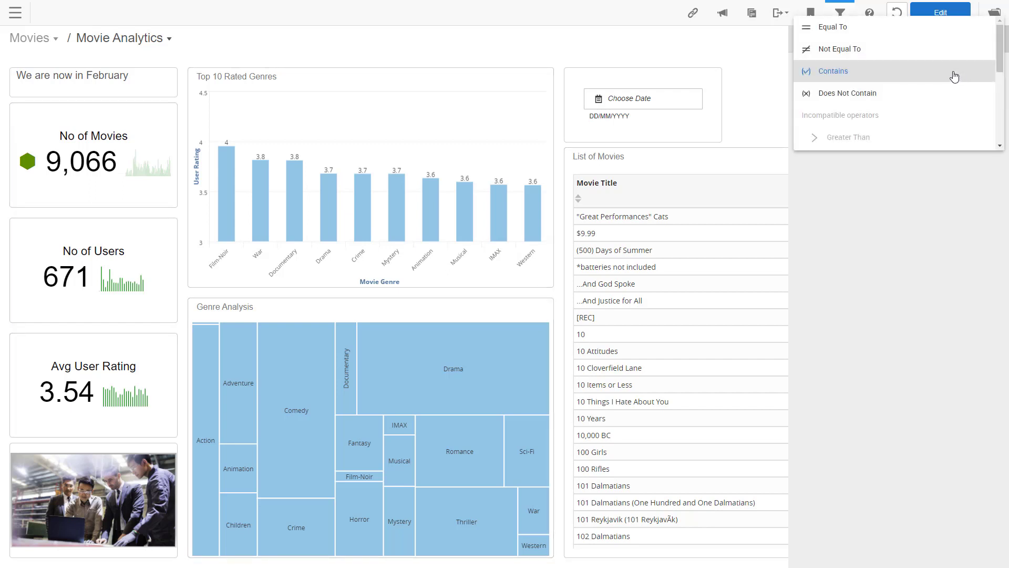
click(834, 27)
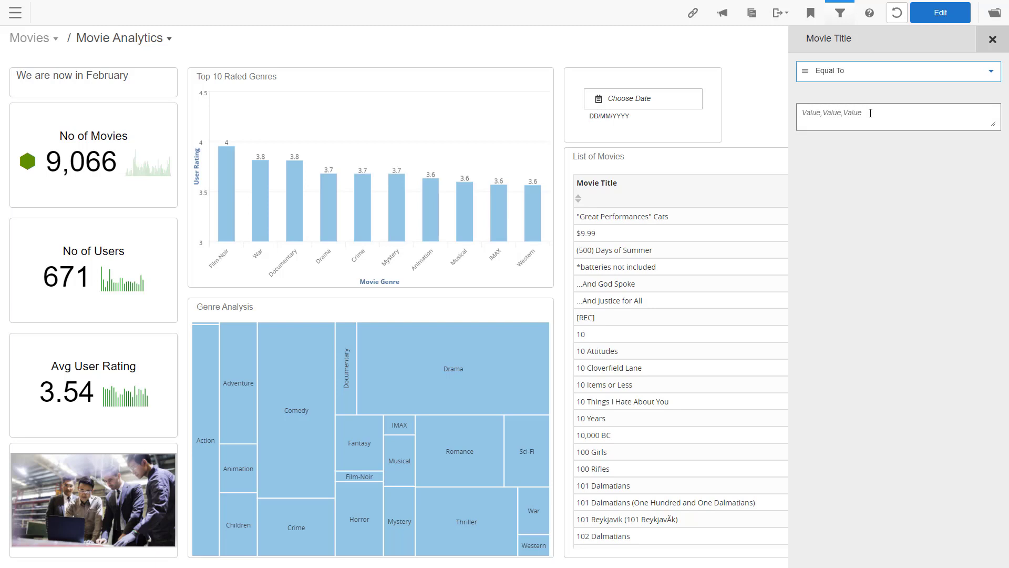
text(10)
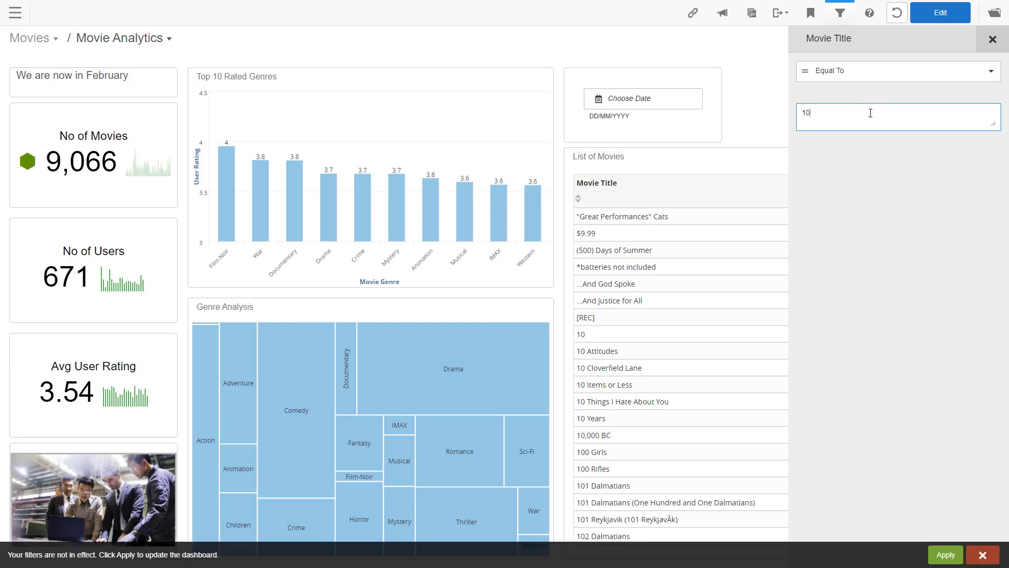
click(944, 554)
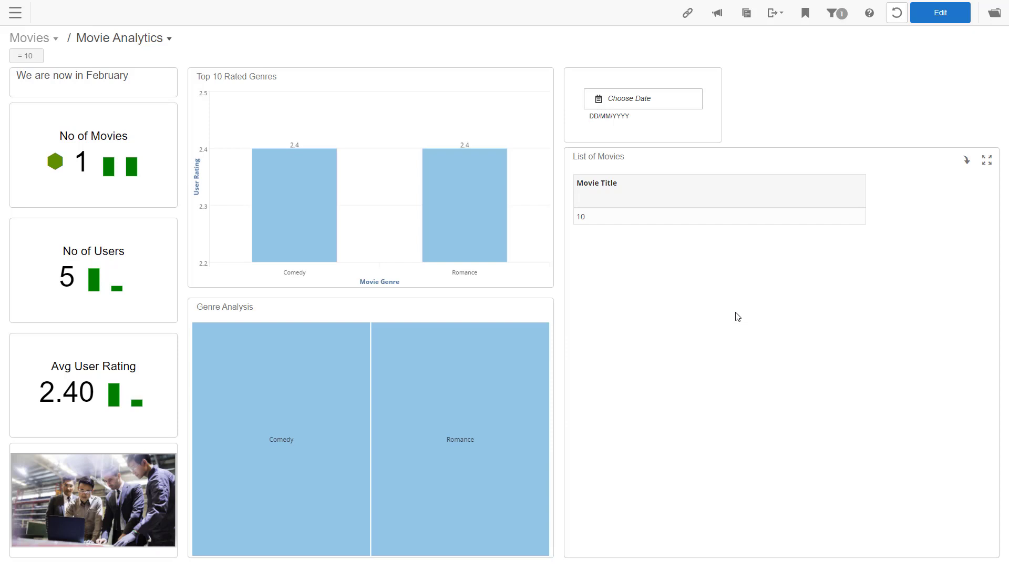
Change the Movie Title operator to Contains and select 101 Dalmatians in the list
click(836, 12)
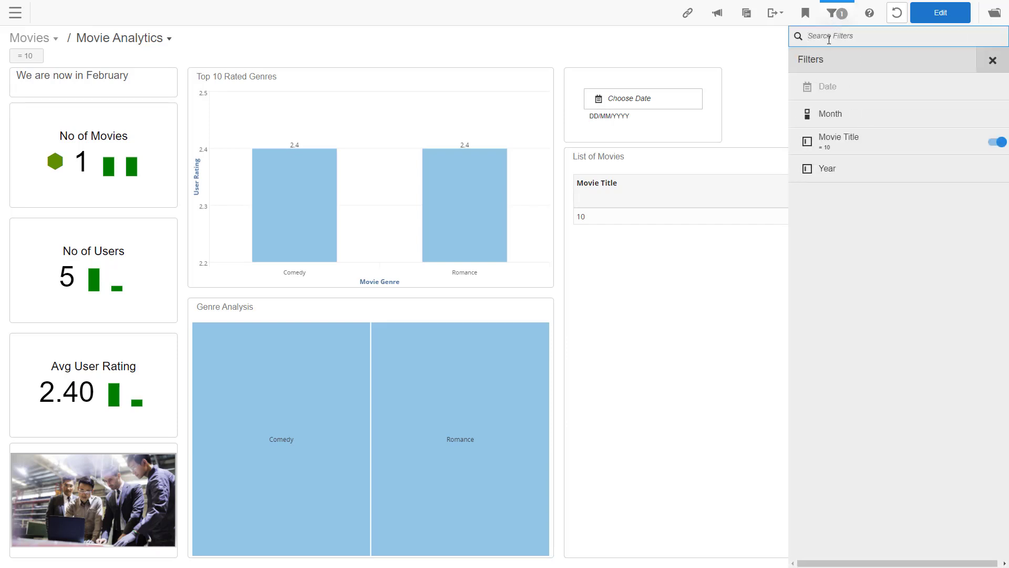
click(838, 140)
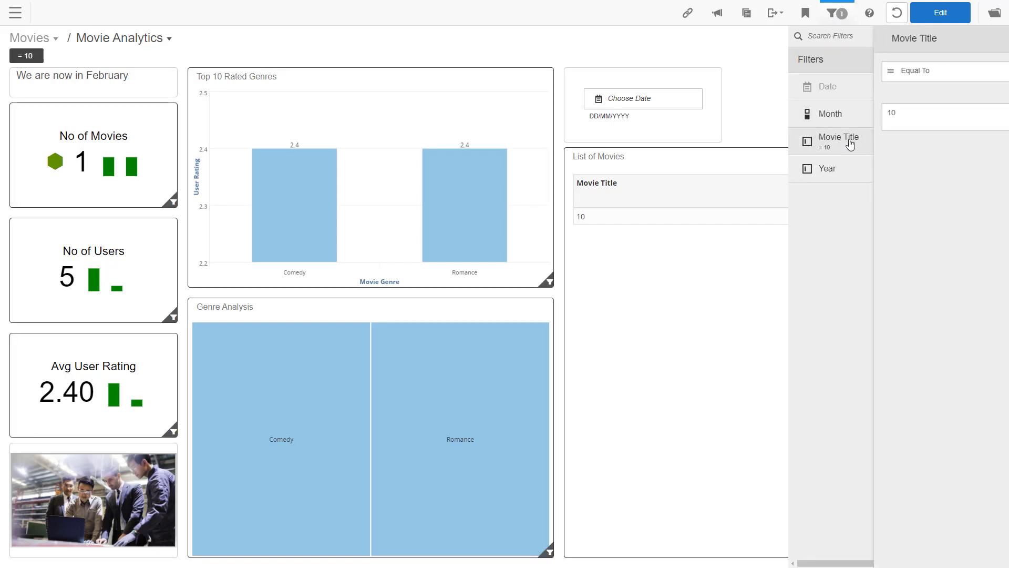
click(914, 71)
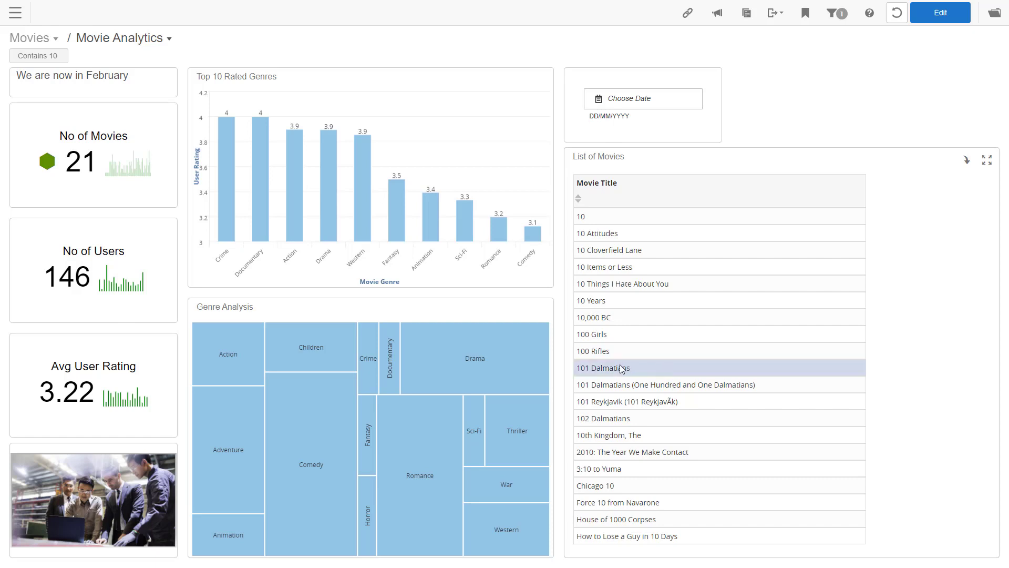
click(602, 367)
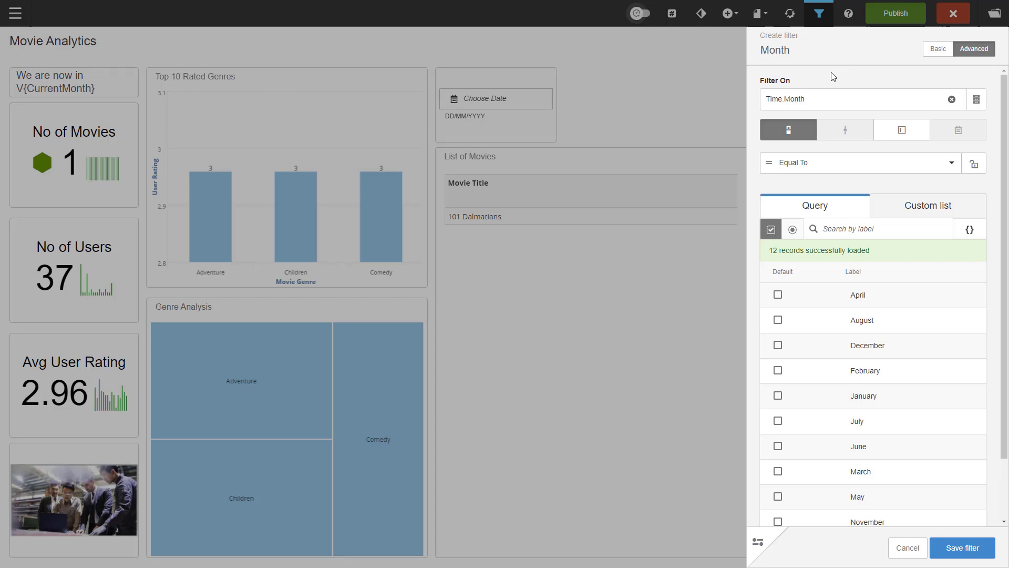
Enter 'ReportingMonth' in the Month filter's Filter On field
text(ReportingMonth)
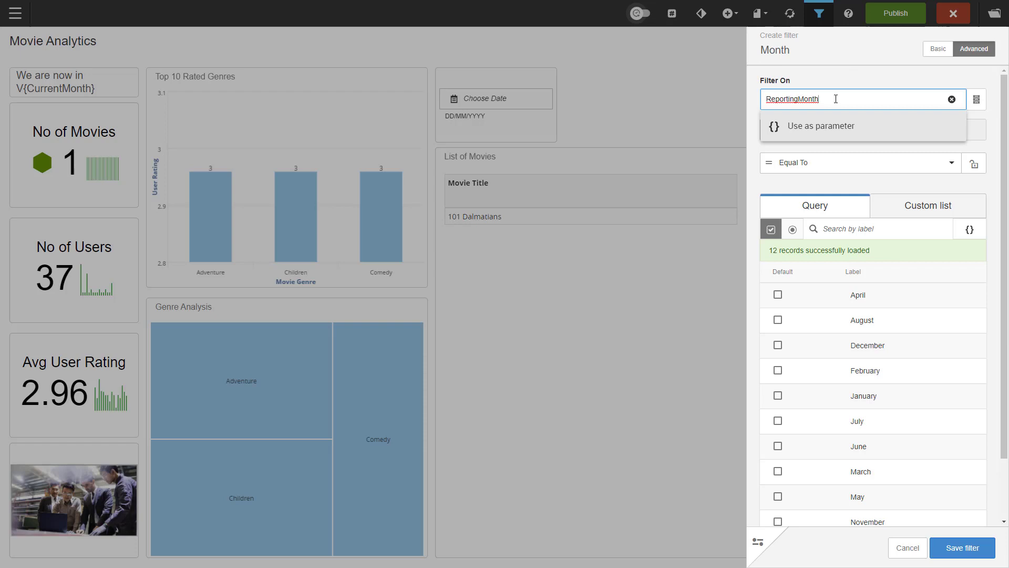
mouse_move(836, 131)
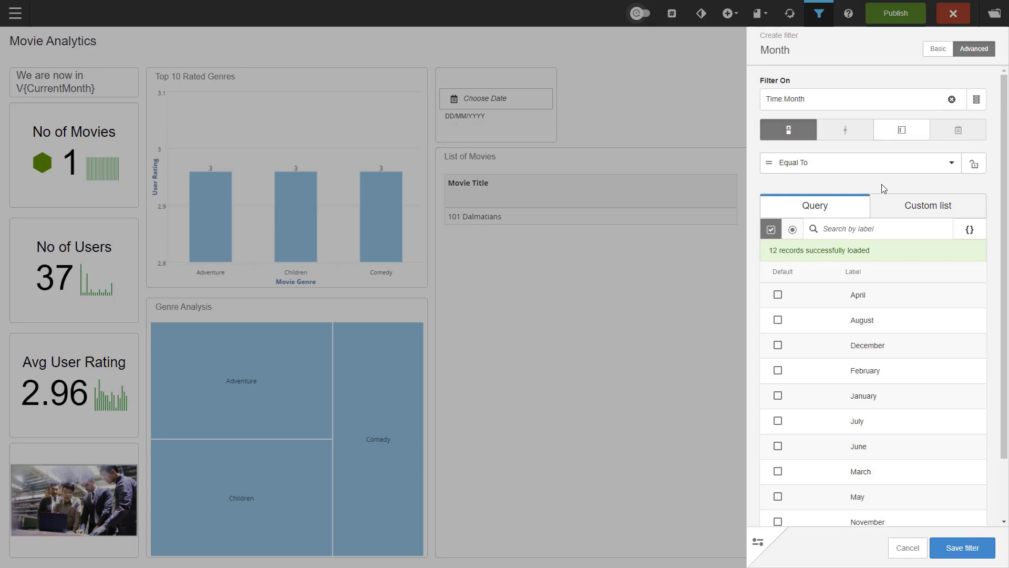
mouse_move(806, 557)
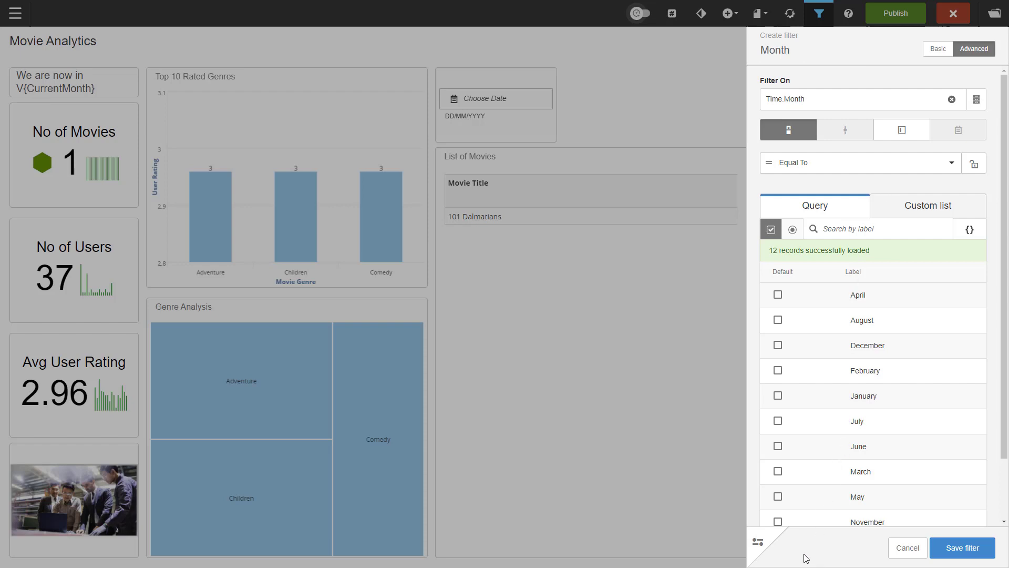
Open the additional filter options and start a Reporting Month filter on Time.Year/Month
click(758, 540)
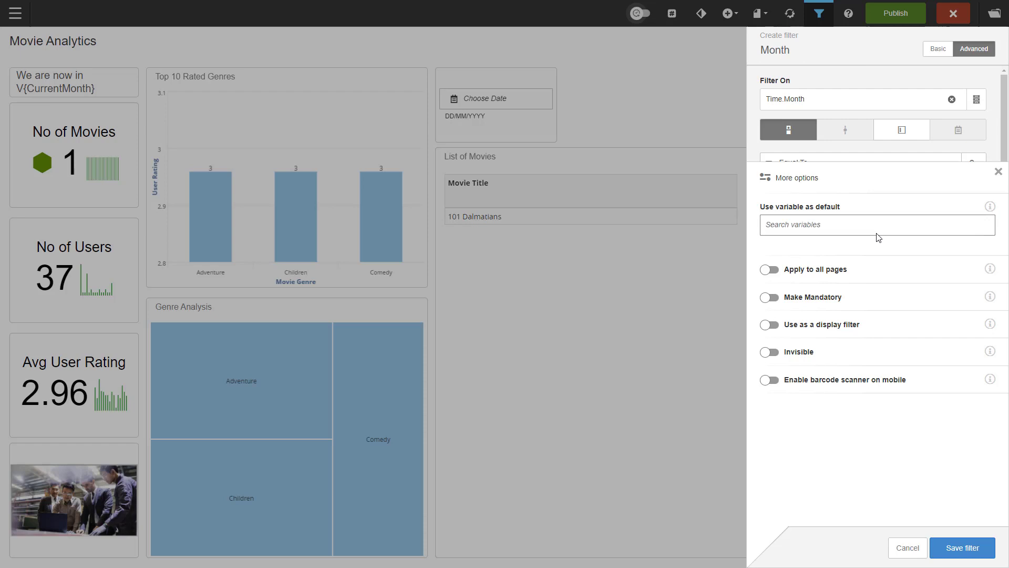
click(876, 225)
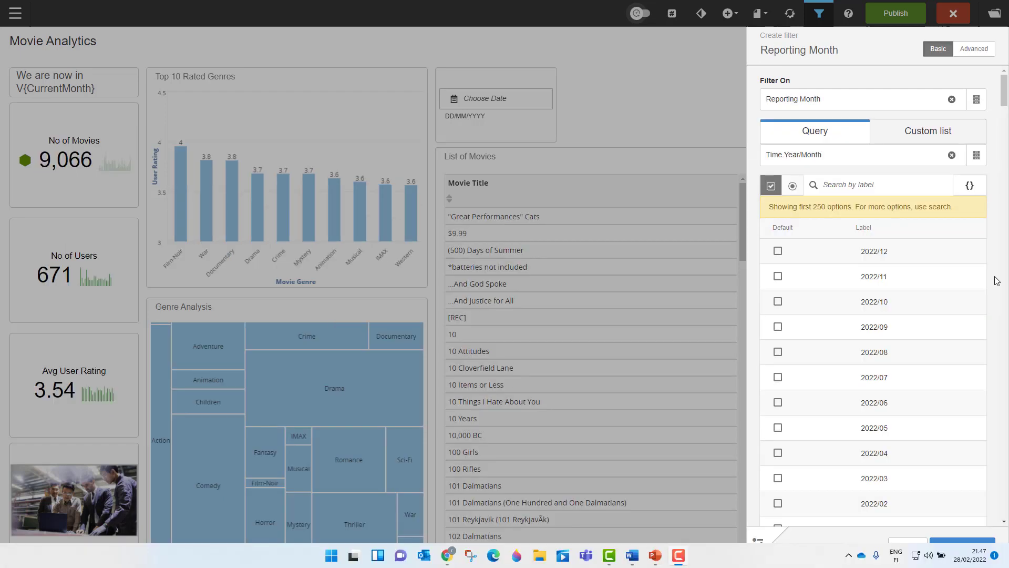
mouse_move(1002, 184)
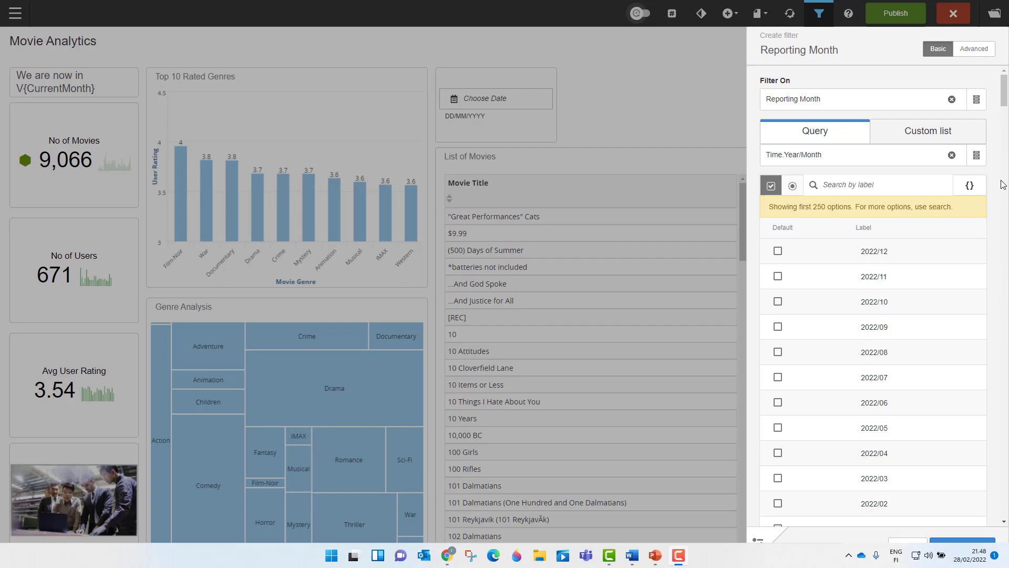
mouse_move(1001, 214)
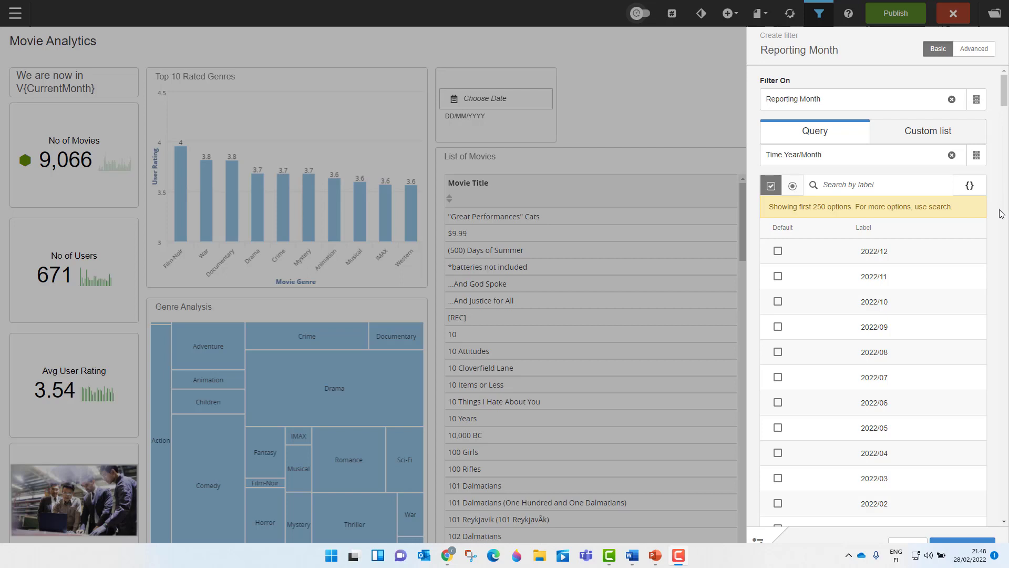
mouse_move(1006, 346)
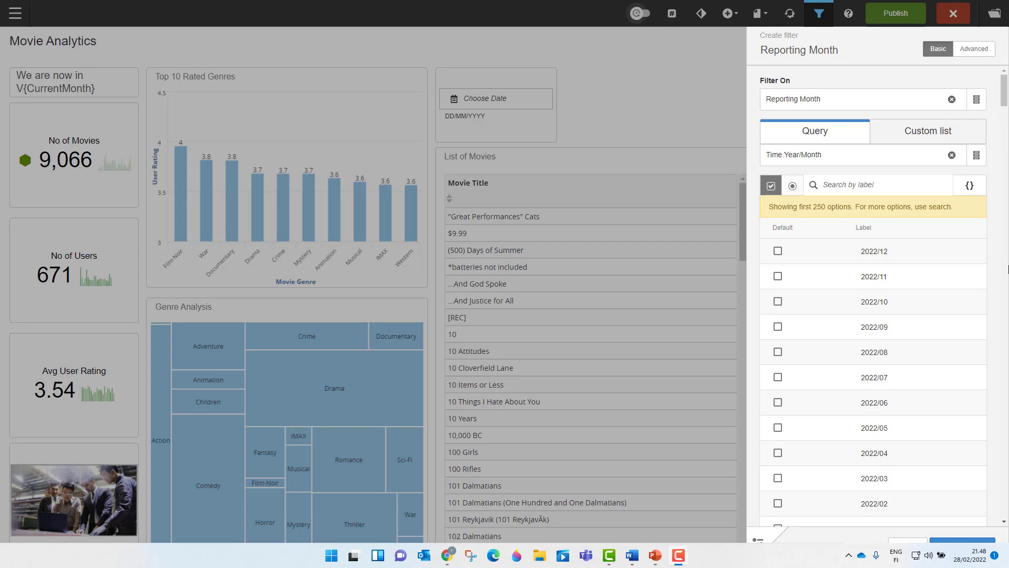
mouse_move(970, 184)
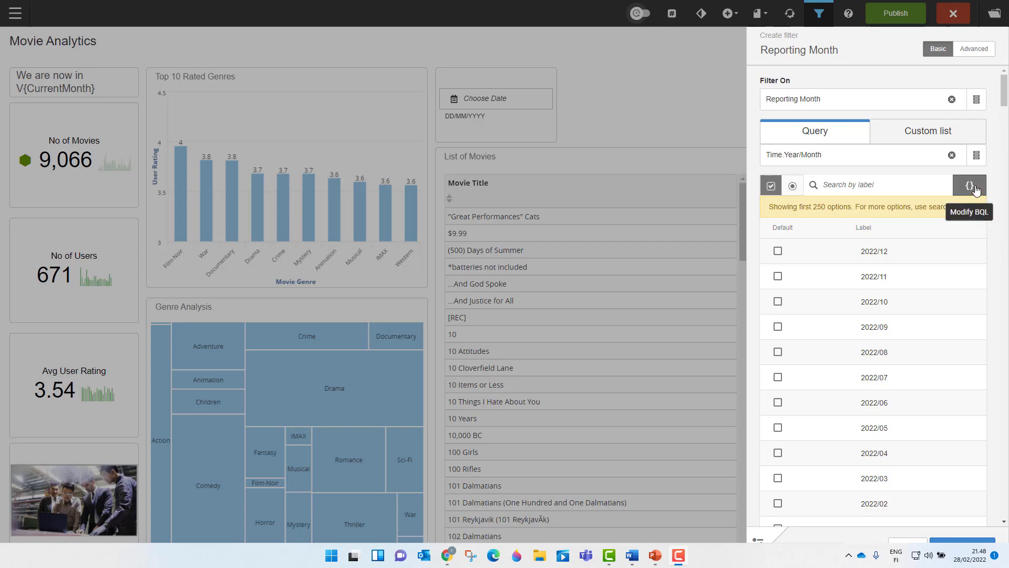
Show the Reporting Month filter's BQL query, including Time.Month Seq Number and Year ≥ 2000
click(971, 185)
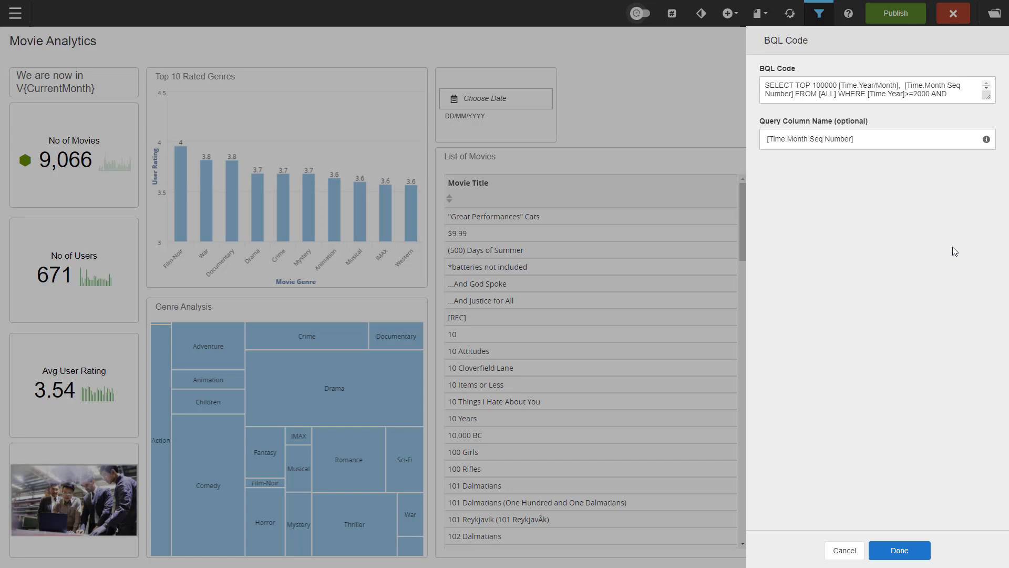
mouse_move(977, 105)
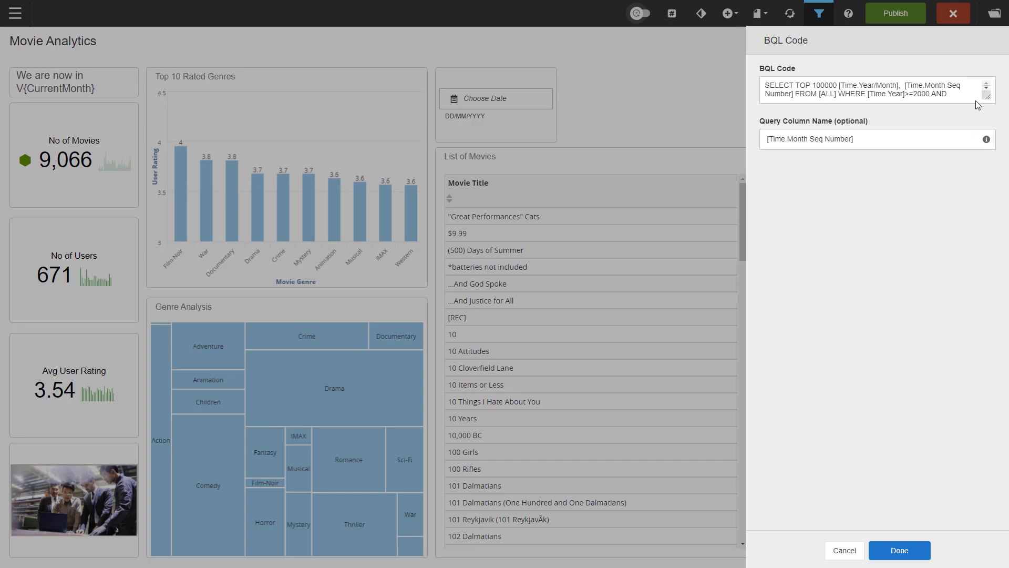
mouse_move(883, 63)
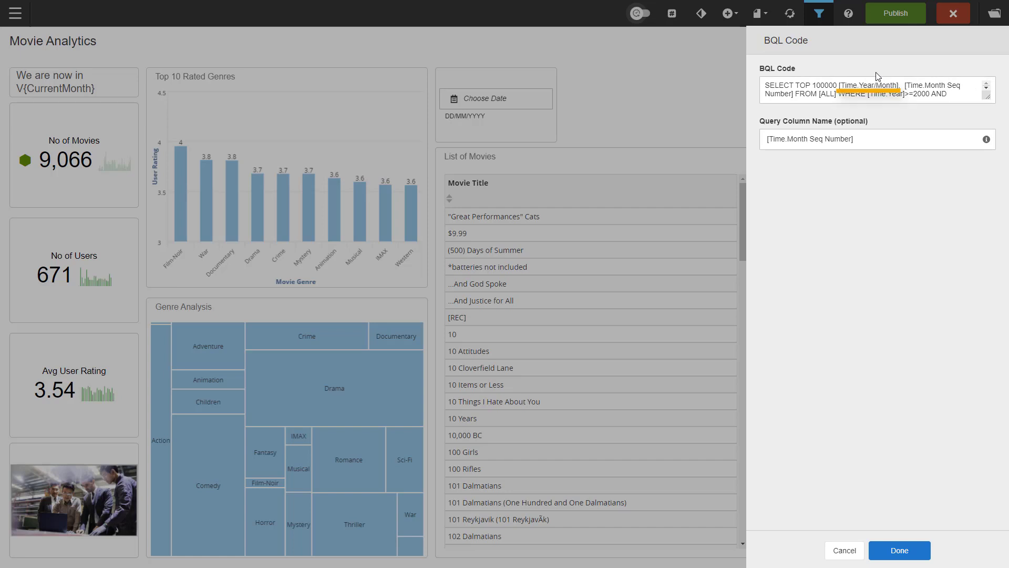
mouse_move(955, 72)
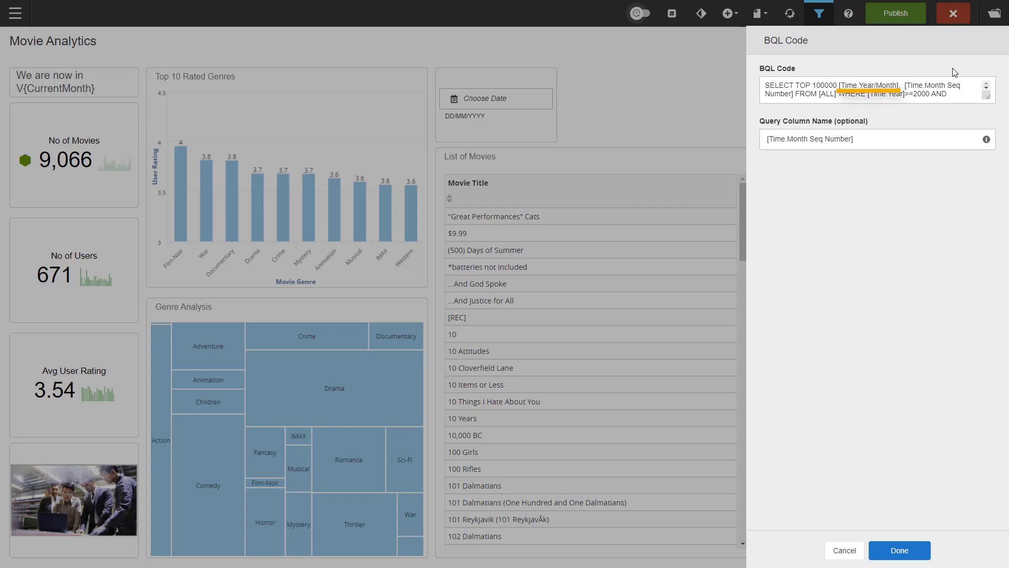